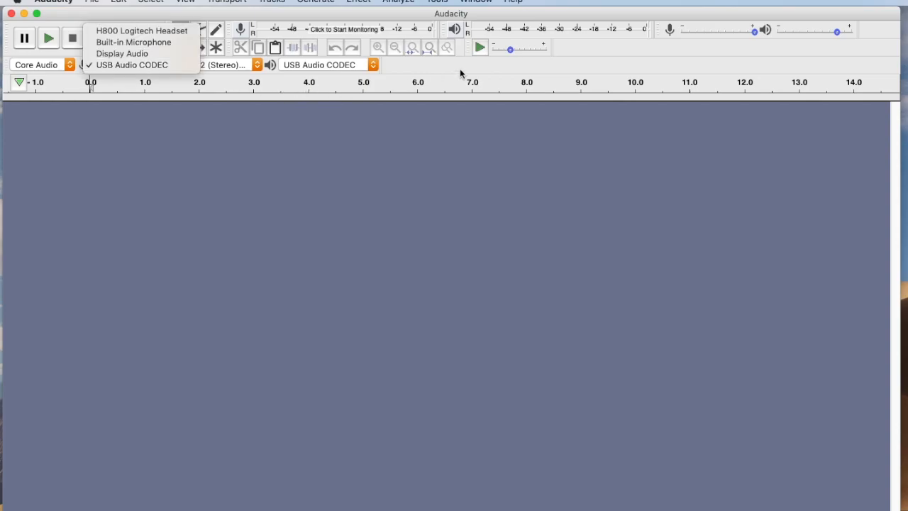
Step: Keep USB Audio CODEC for recording and playback in stereo, then start input level monitoring
click(131, 66)
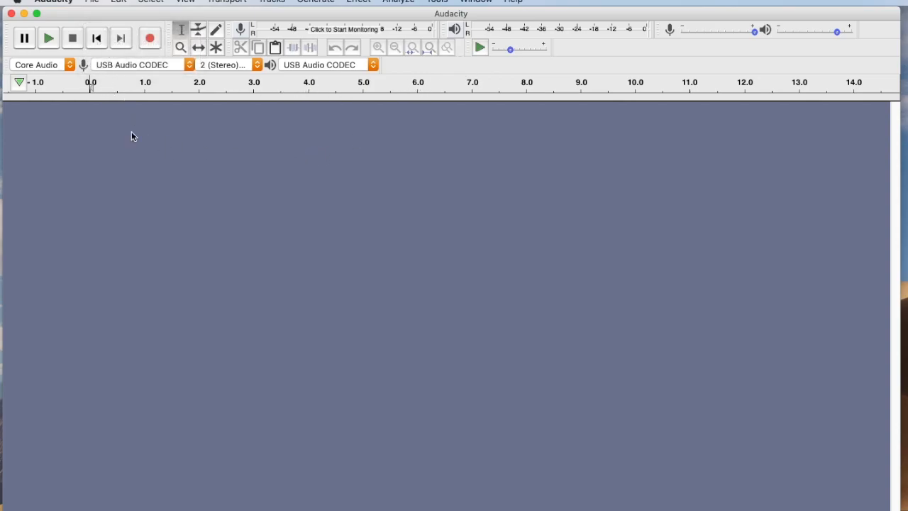
mouse_move(145, 65)
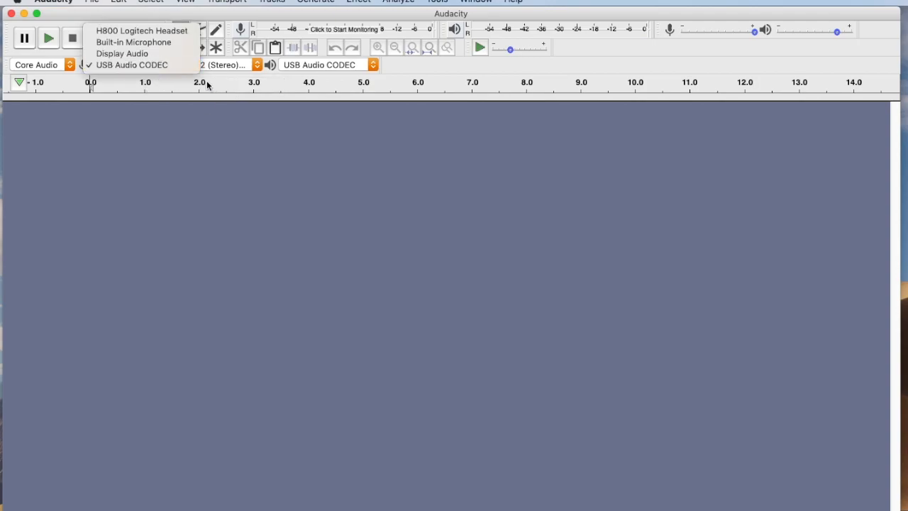
mouse_move(76, 68)
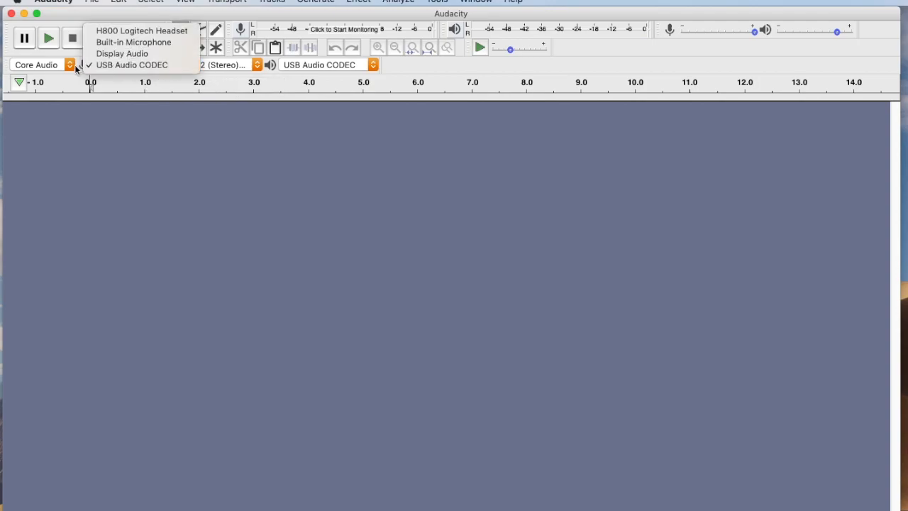
mouse_move(141, 31)
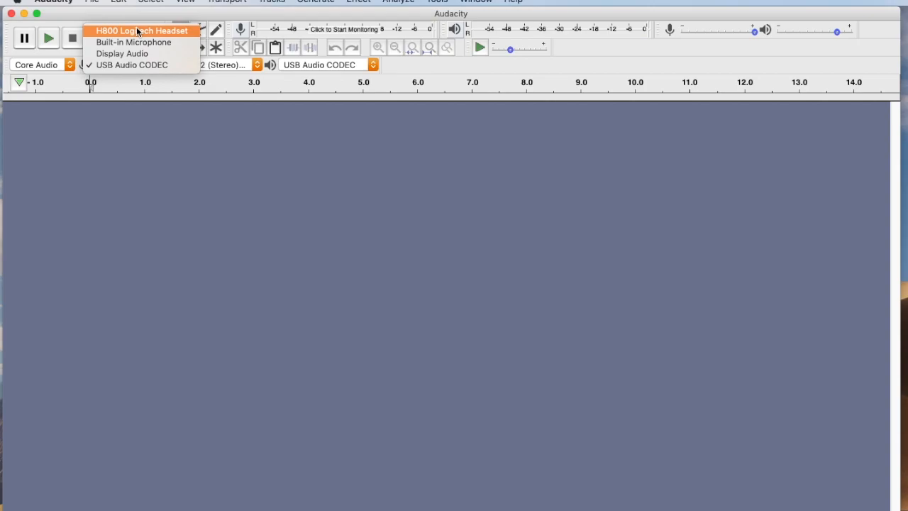
mouse_move(147, 37)
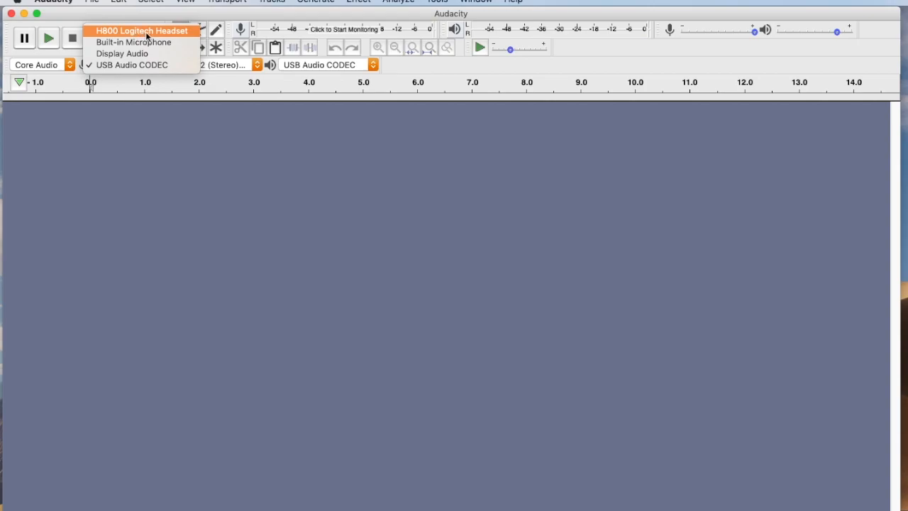
mouse_move(139, 43)
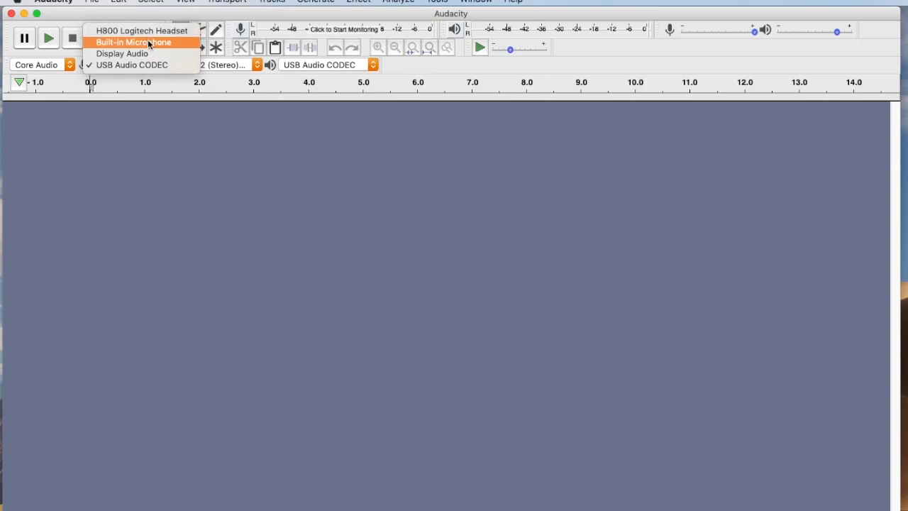
mouse_move(141, 65)
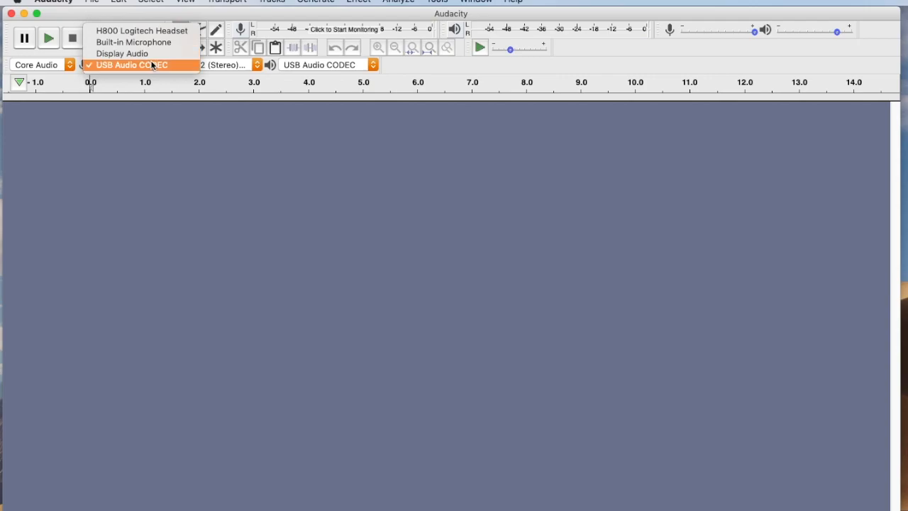
mouse_move(150, 74)
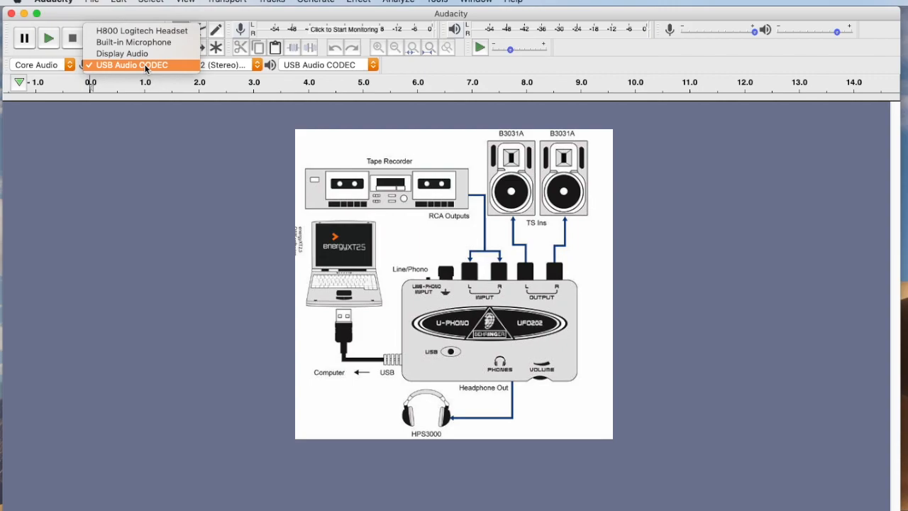
mouse_move(145, 73)
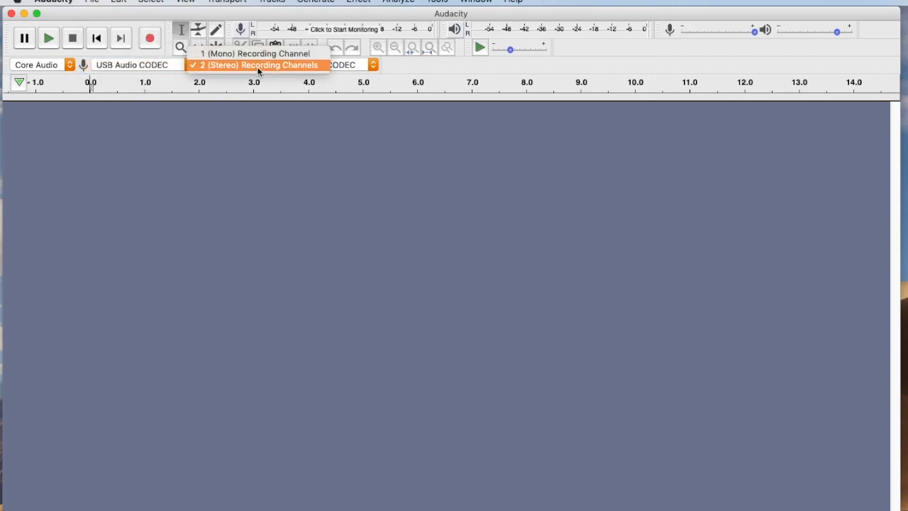
click(258, 66)
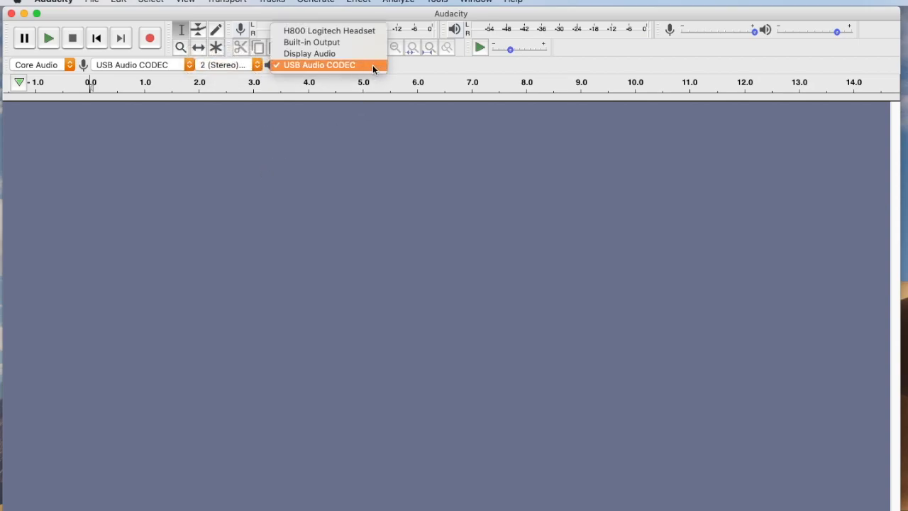
mouse_move(346, 71)
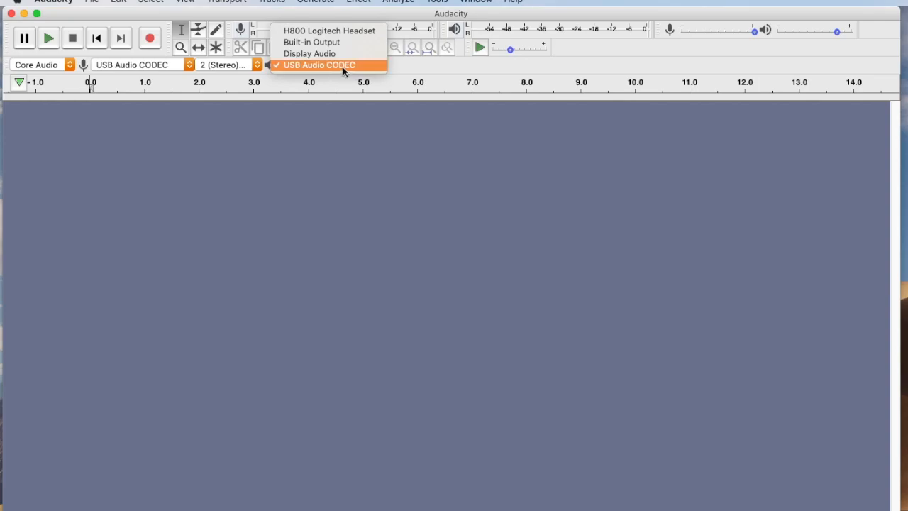
click(321, 65)
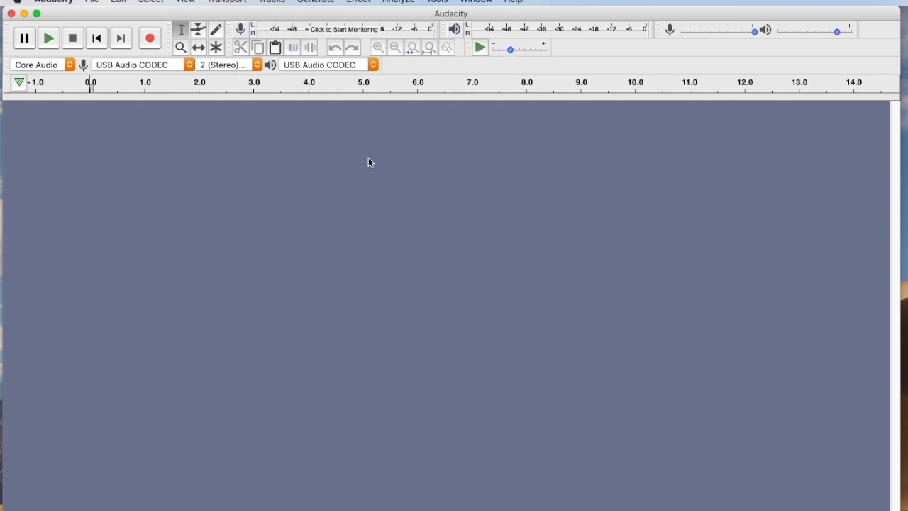
mouse_move(380, 333)
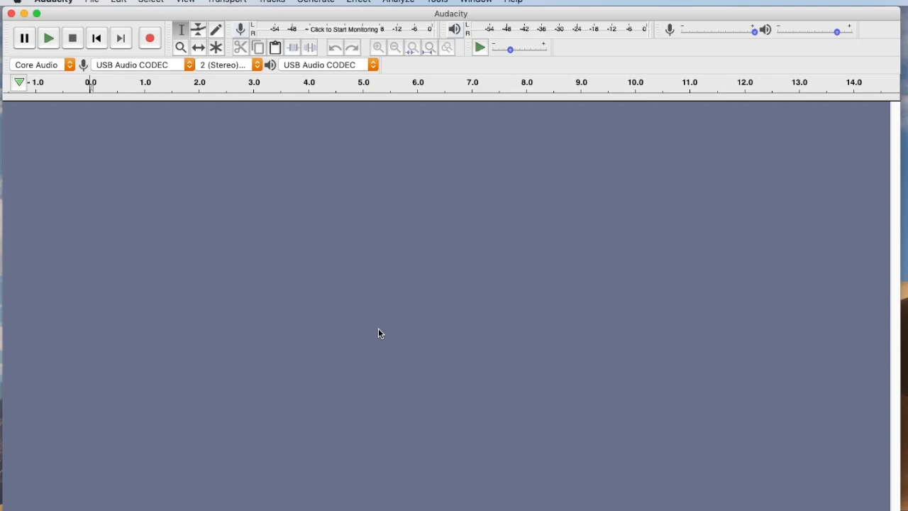
mouse_move(378, 35)
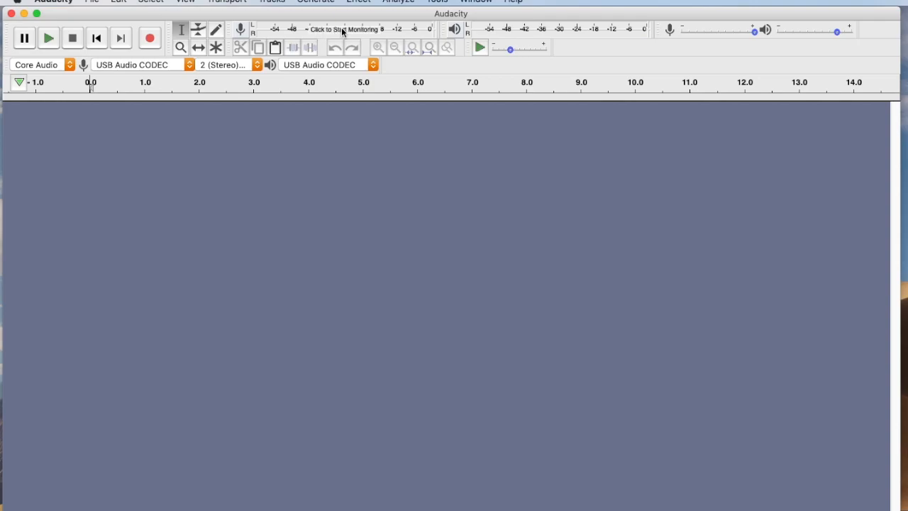
click(344, 28)
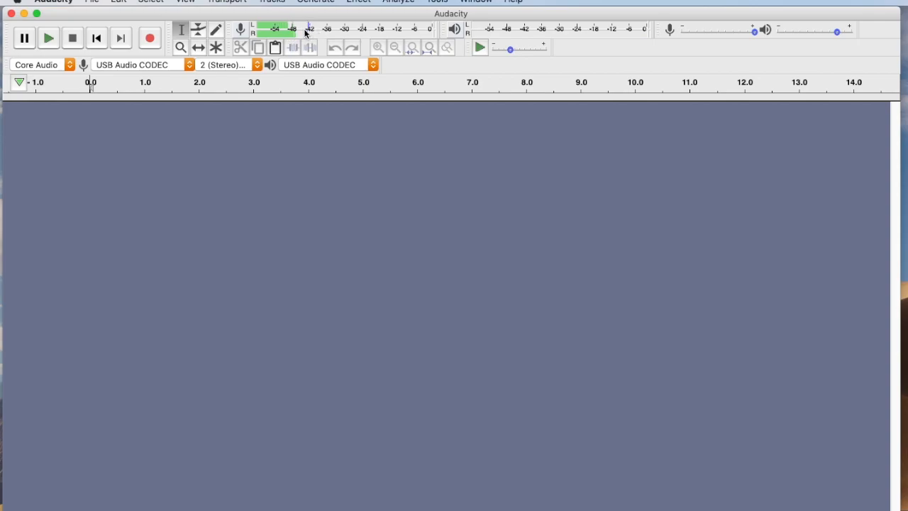
mouse_move(454, 149)
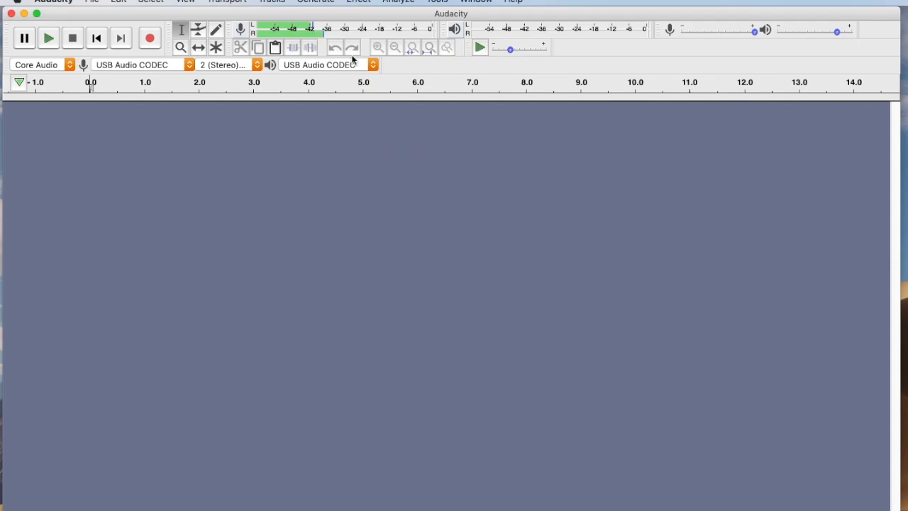
mouse_move(428, 99)
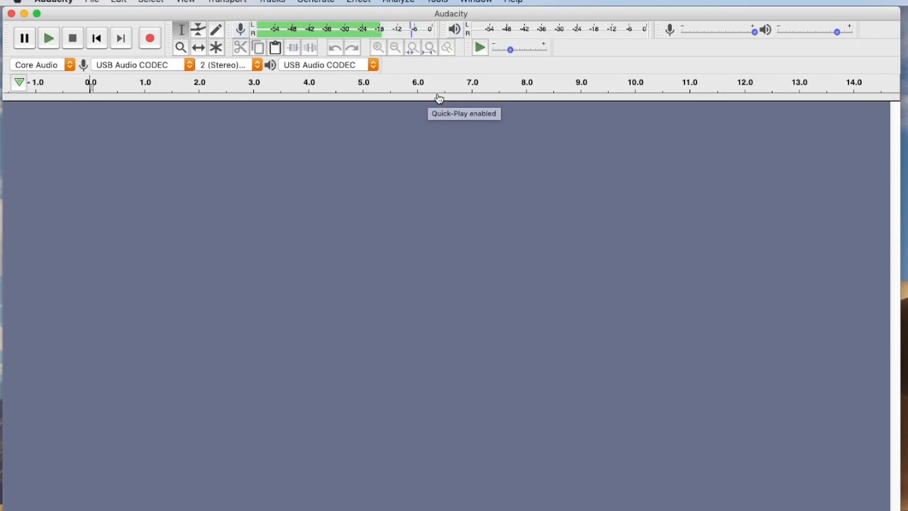
mouse_move(437, 96)
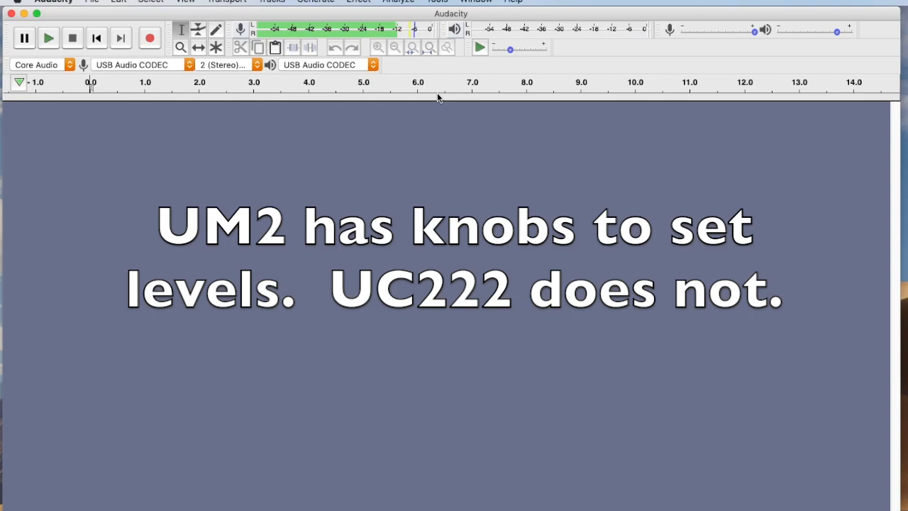
mouse_move(707, 34)
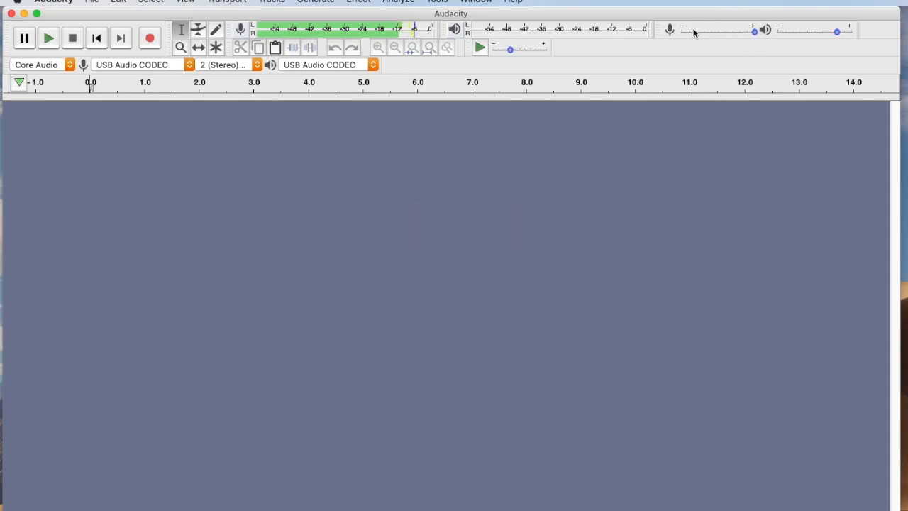
mouse_move(729, 99)
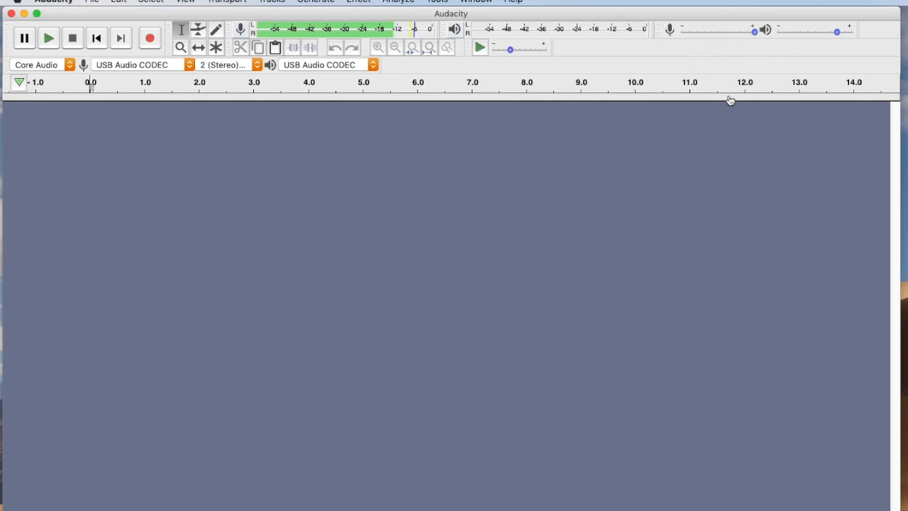
mouse_move(730, 96)
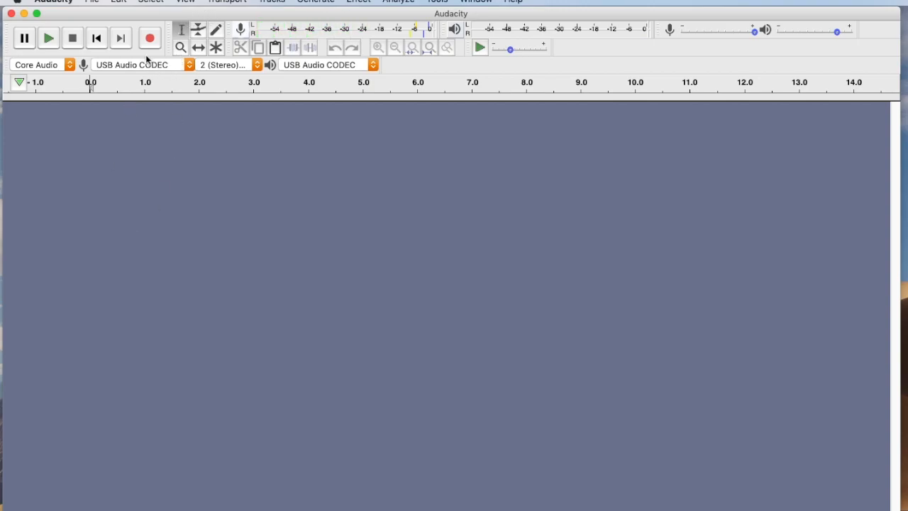
Step: Record a one-minute stereo test take, zooming to watch the waveform, then stop
click(150, 37)
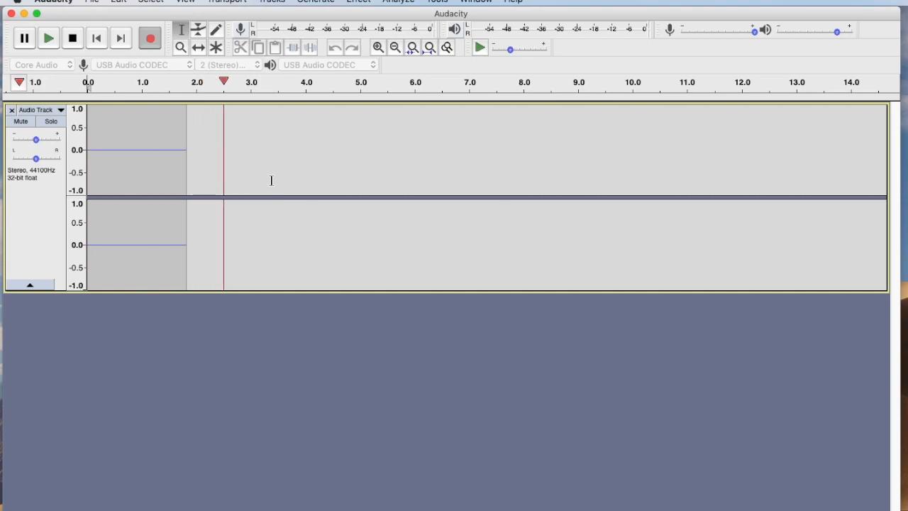
click(149, 38)
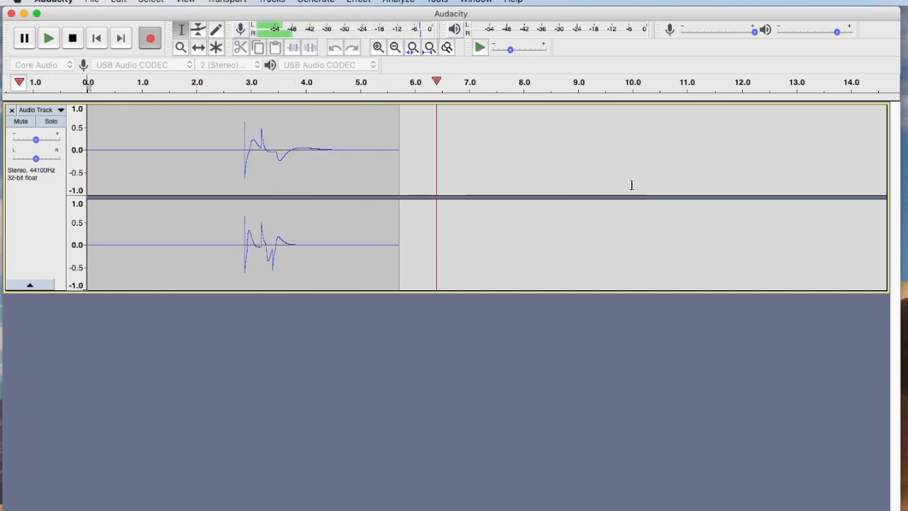
click(377, 49)
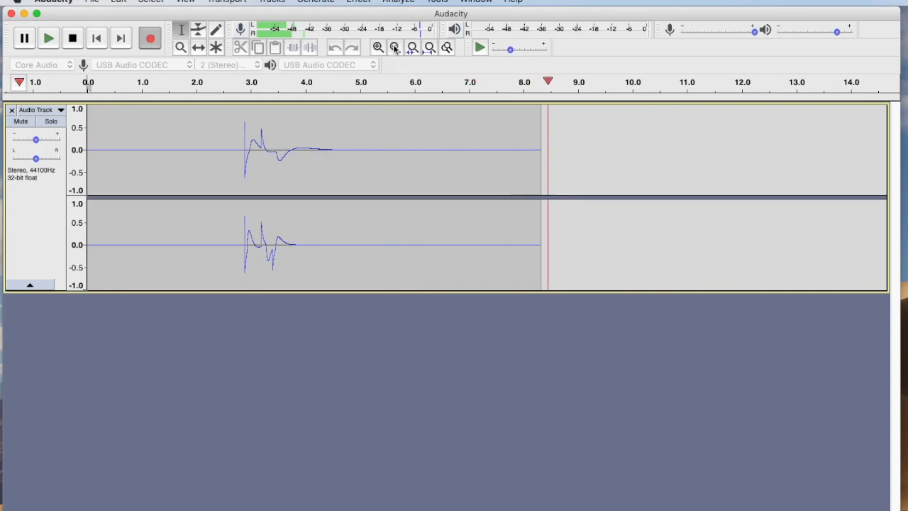
click(394, 47)
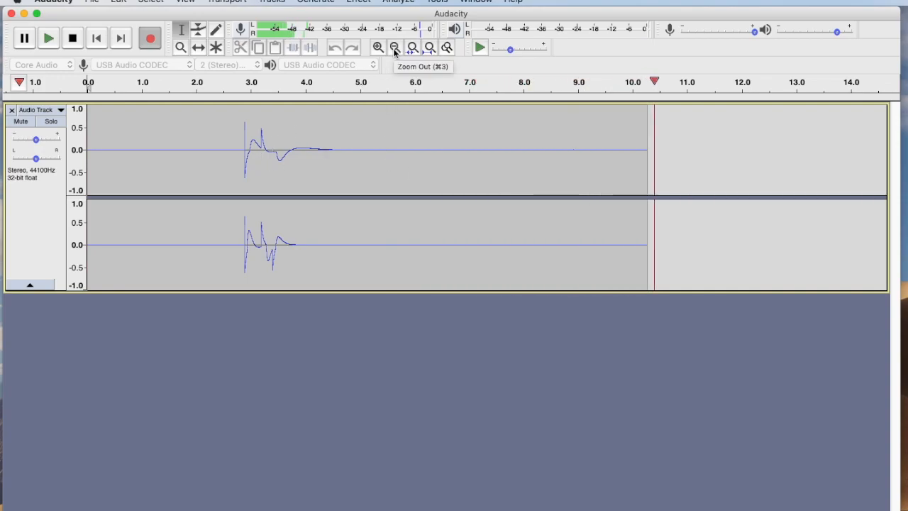
click(395, 49)
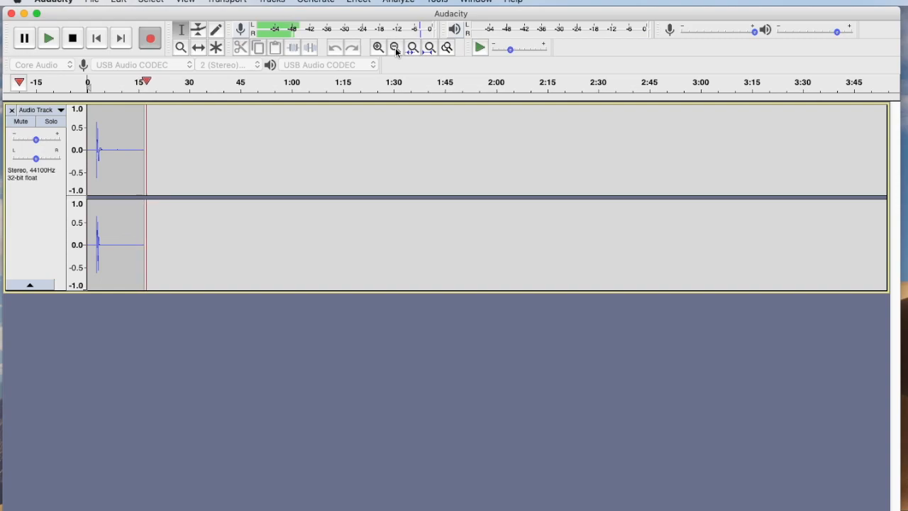
click(394, 48)
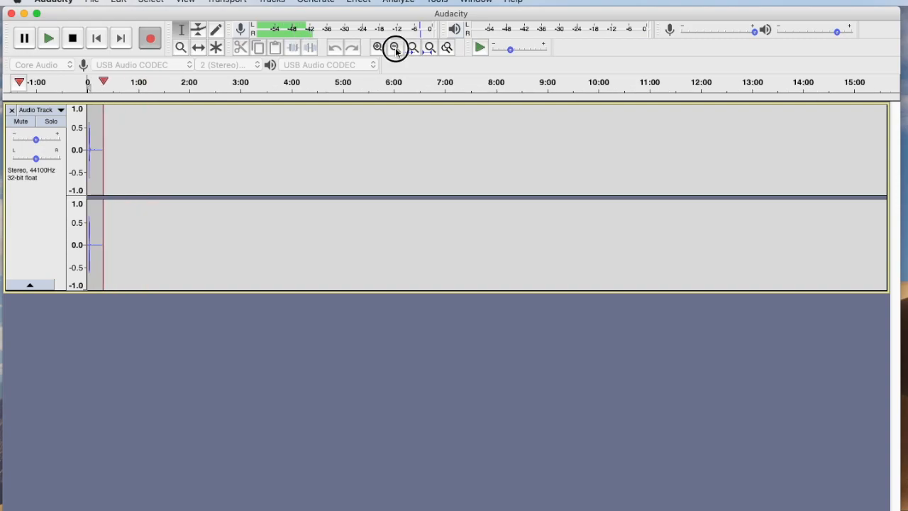
click(378, 48)
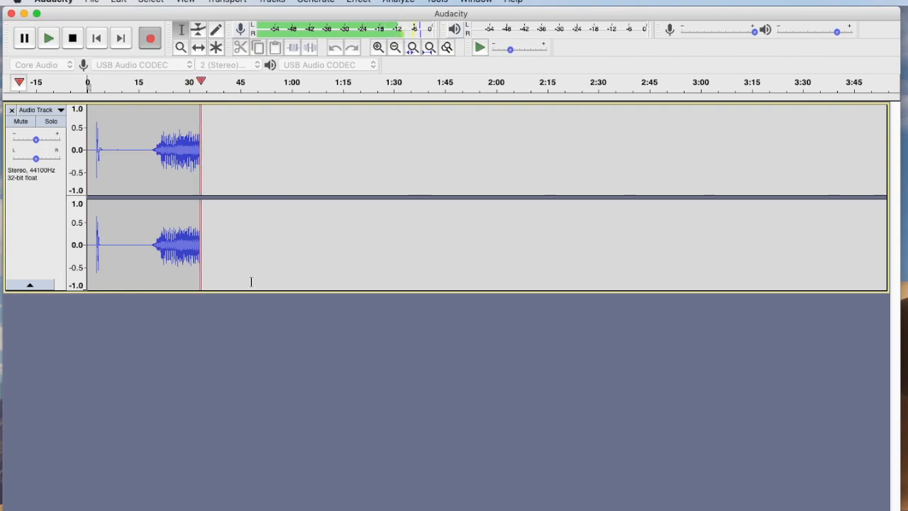
click(395, 47)
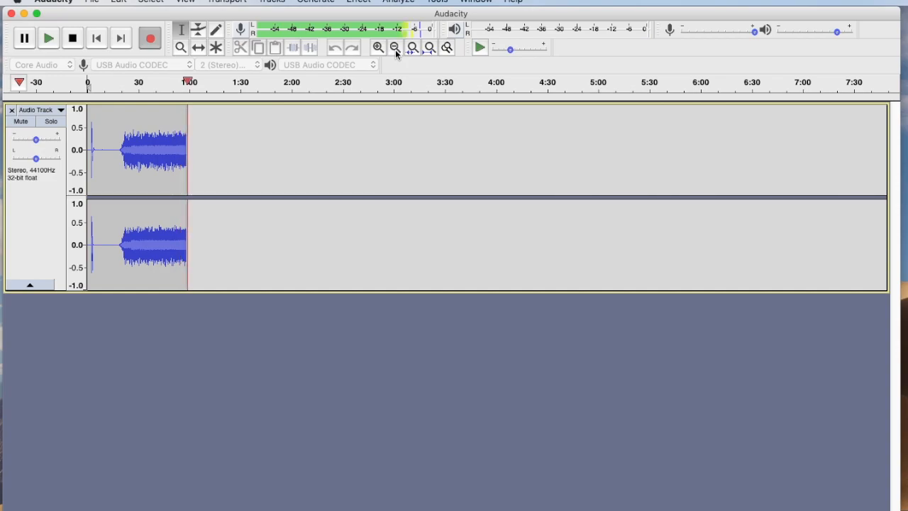
click(72, 37)
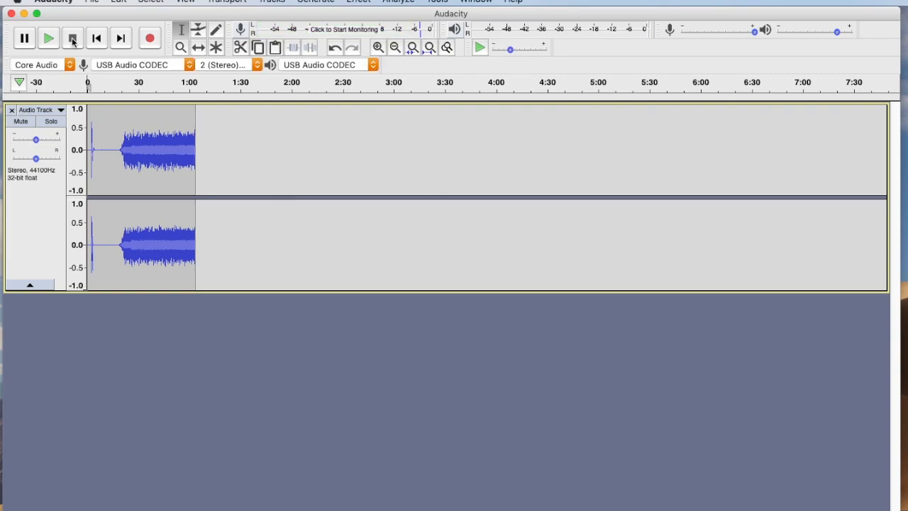
mouse_move(83, 65)
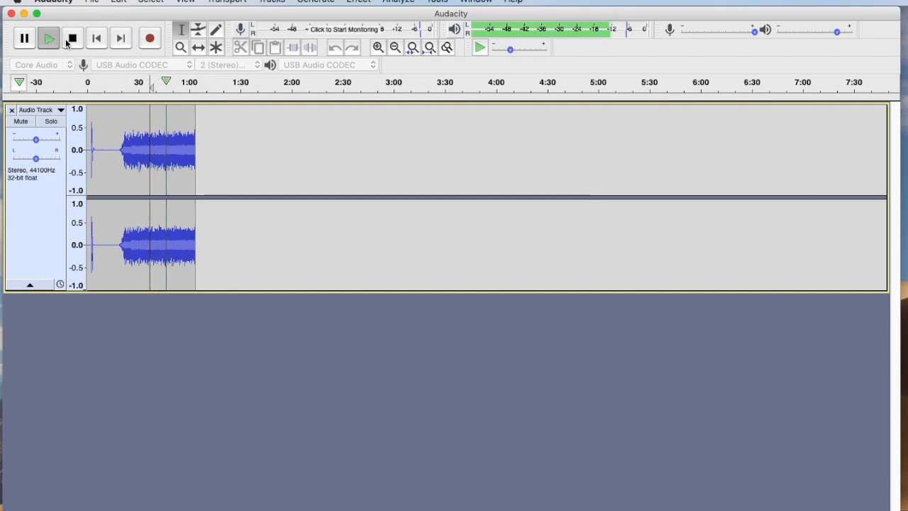
Step: Stop playback of the test take and undo the recording via Edit > Undo
click(49, 37)
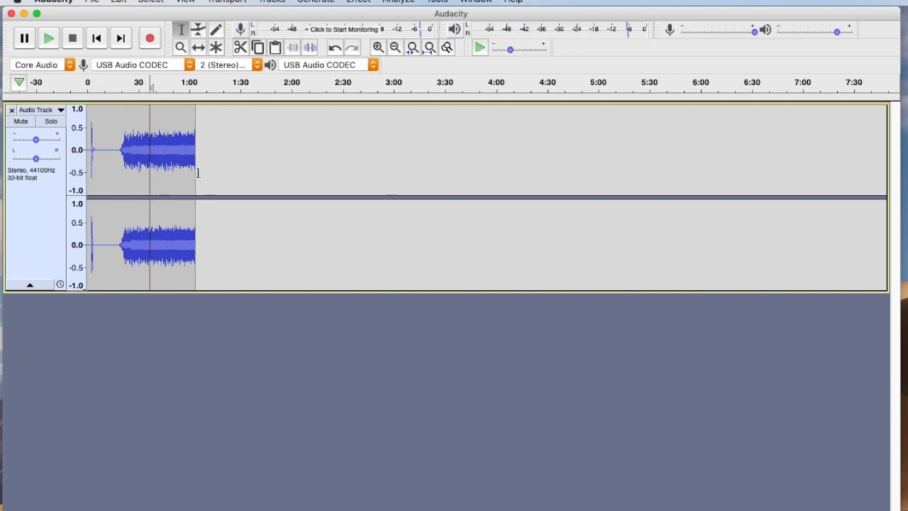
click(118, 2)
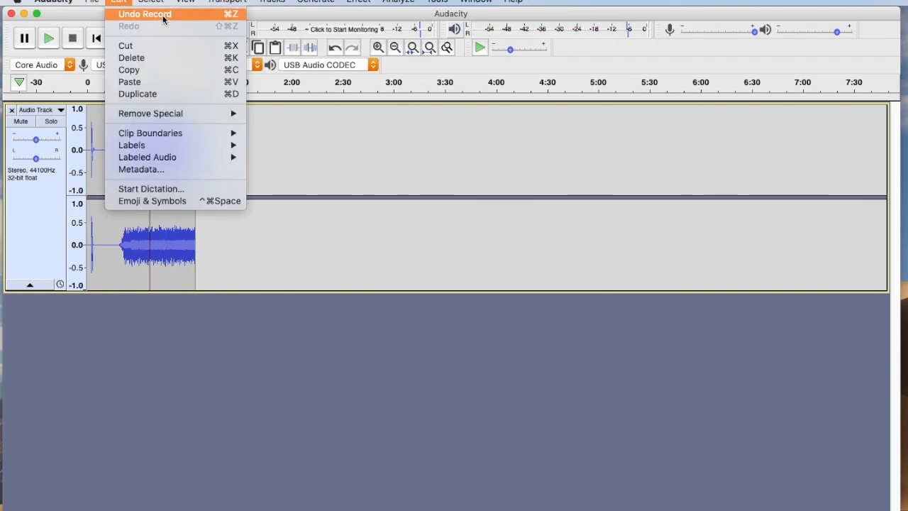
click(145, 14)
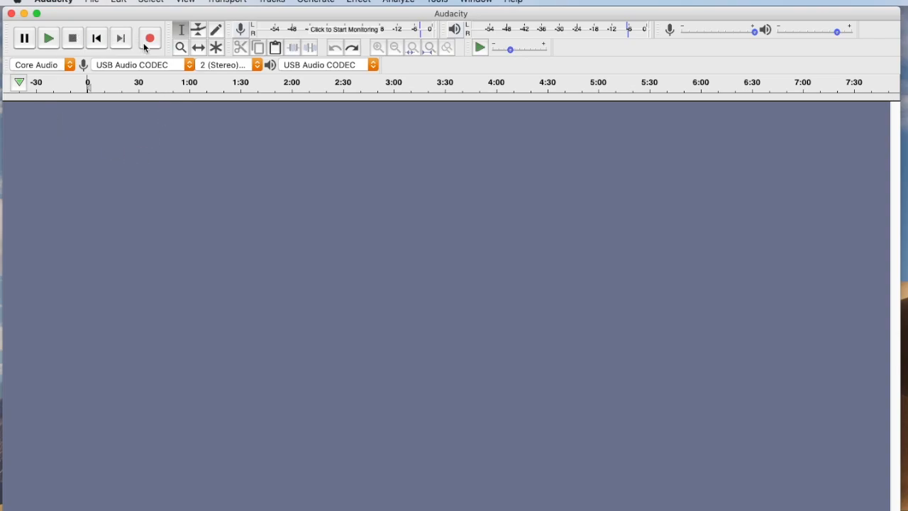
mouse_move(148, 37)
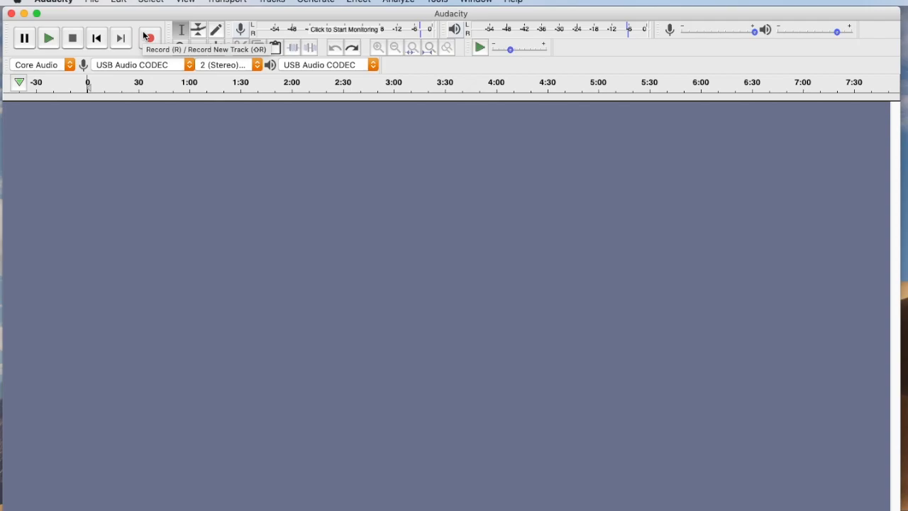
Step: Start recording the full cassette side into a new stereo track
click(149, 37)
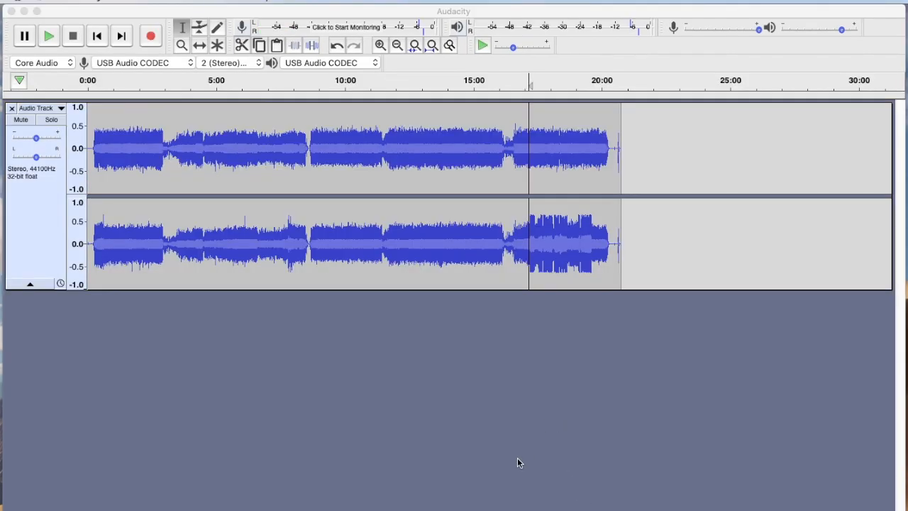
mouse_move(238, 409)
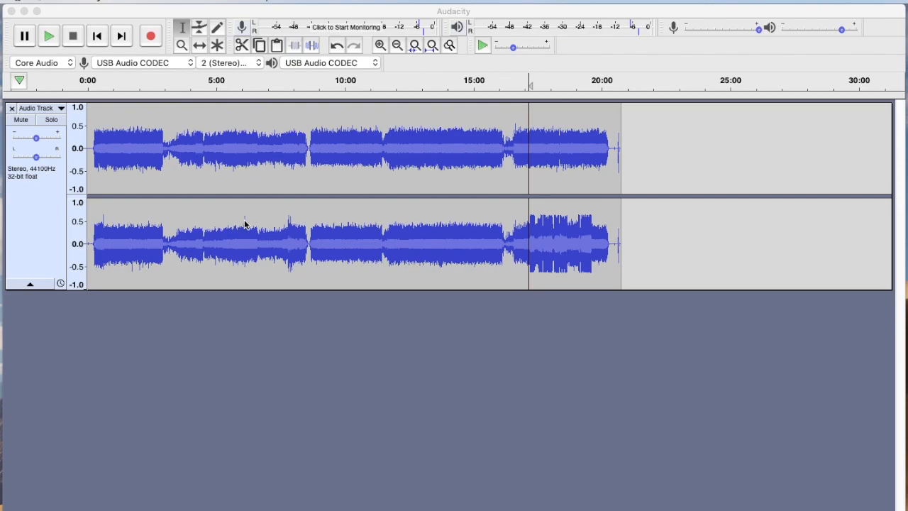
mouse_move(273, 253)
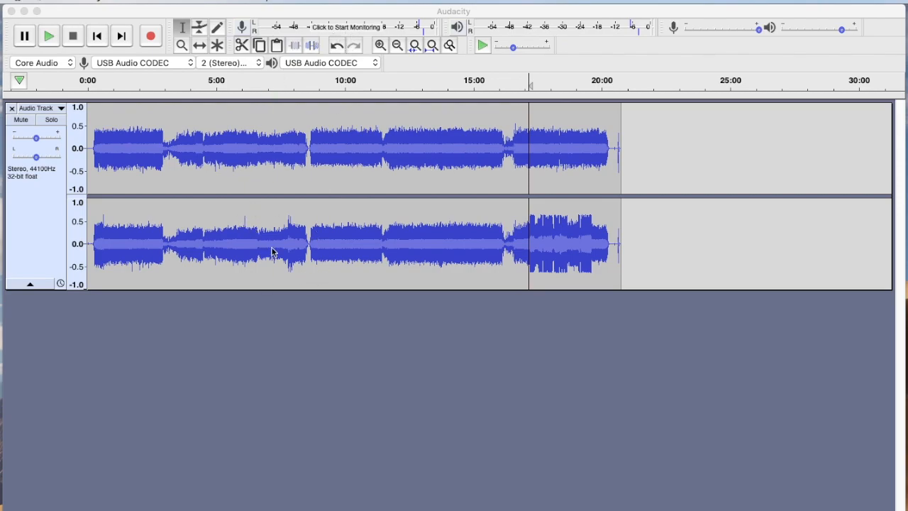
mouse_move(428, 145)
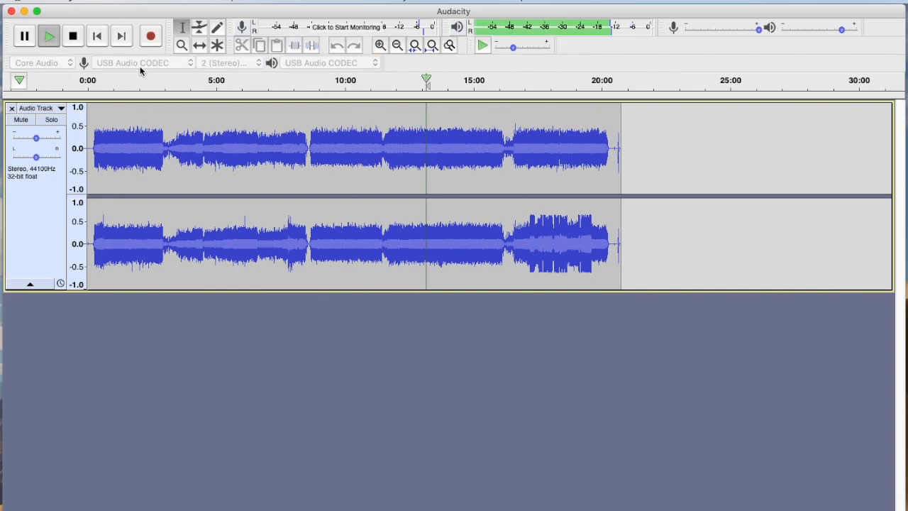
mouse_move(139, 69)
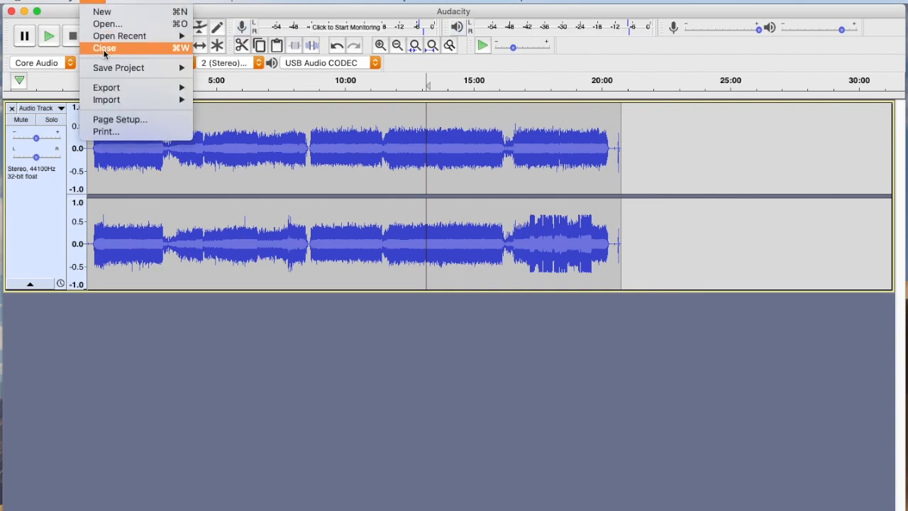
mouse_move(119, 68)
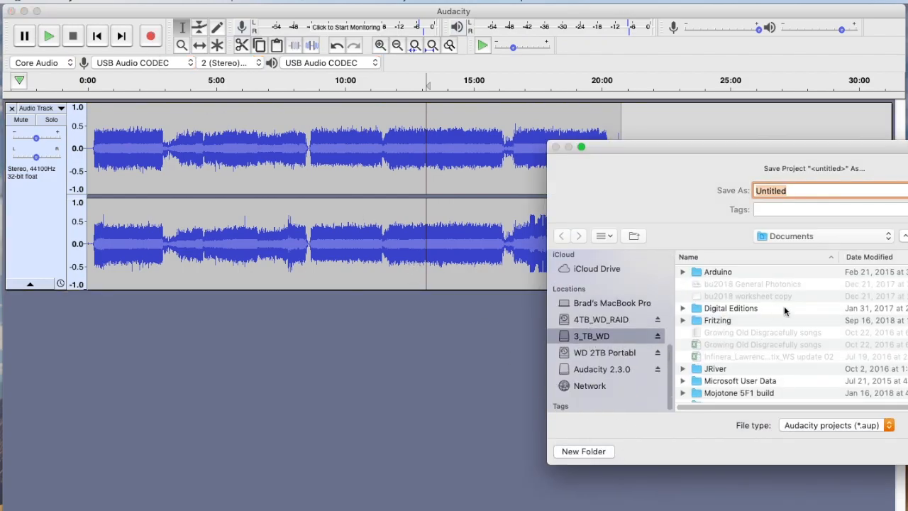
Step: Save the project as IM_Japan in 3_TB_WD > movies > Audacity Tutorials
click(591, 335)
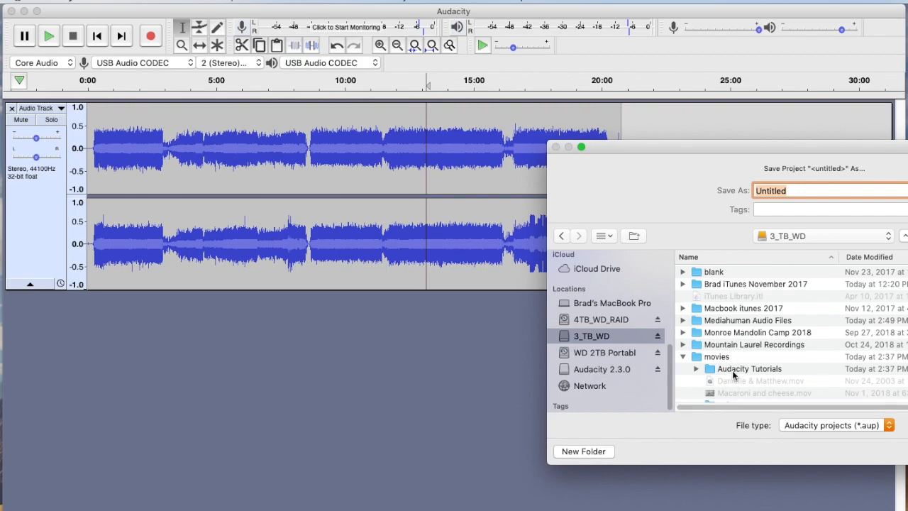
click(749, 368)
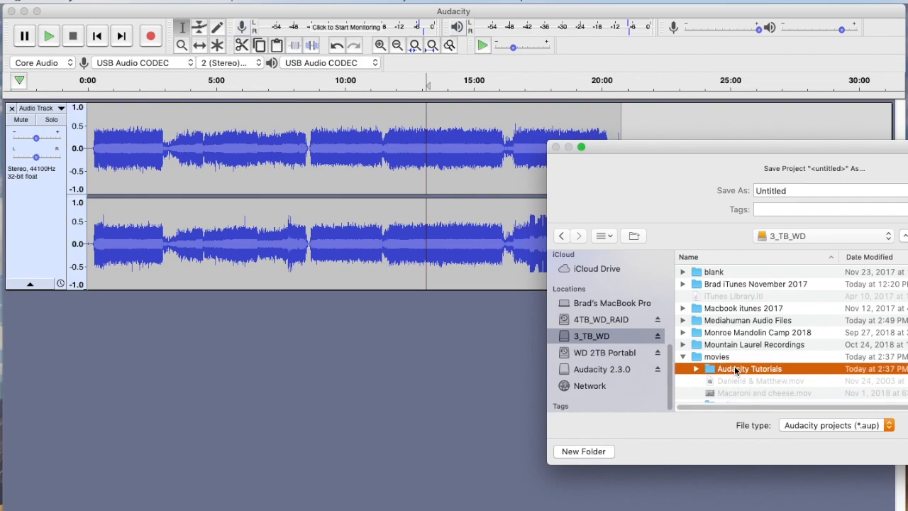
double_click(749, 369)
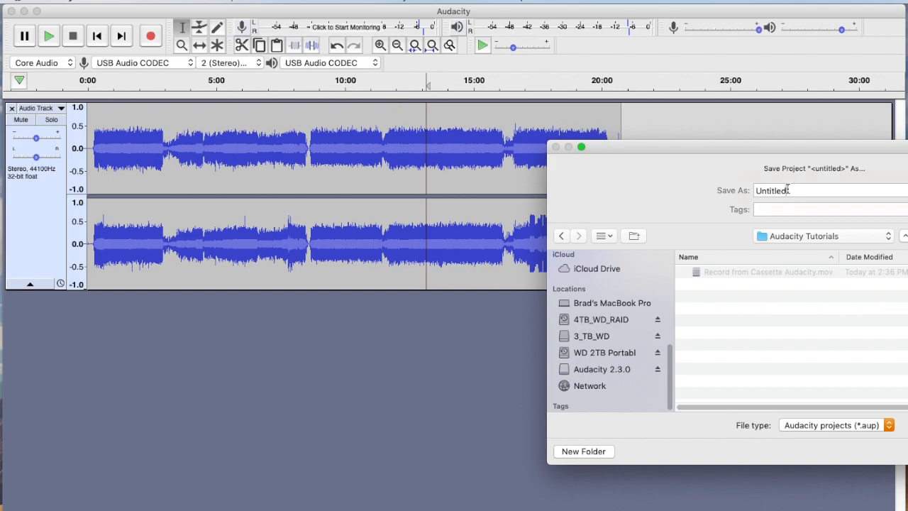
text(IM_Ja)
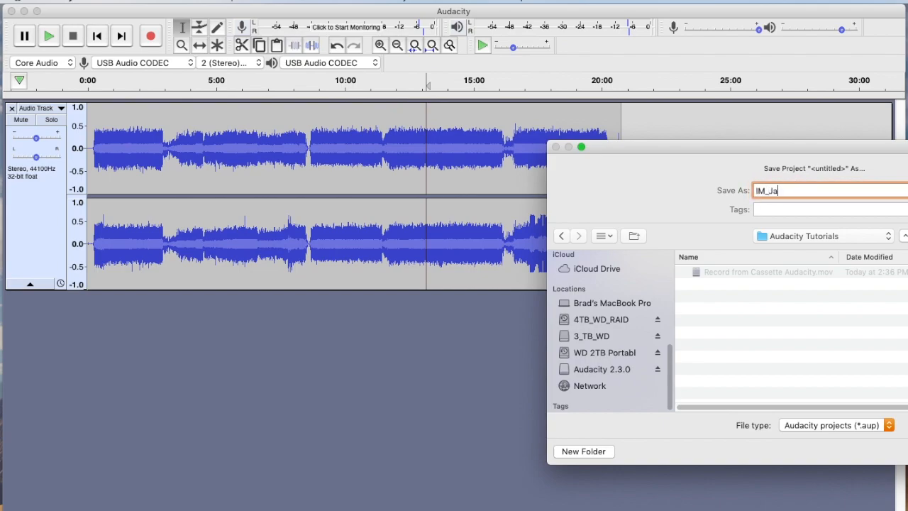
text(pan)
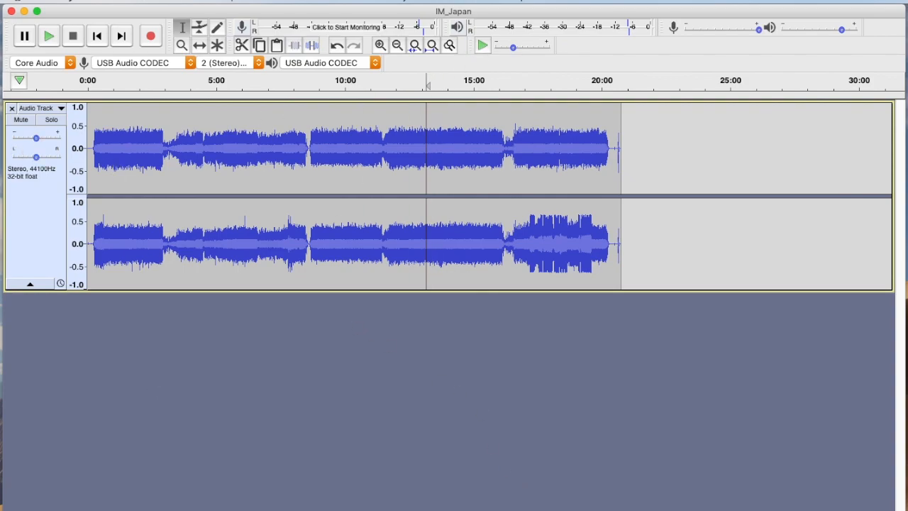
mouse_move(415, 44)
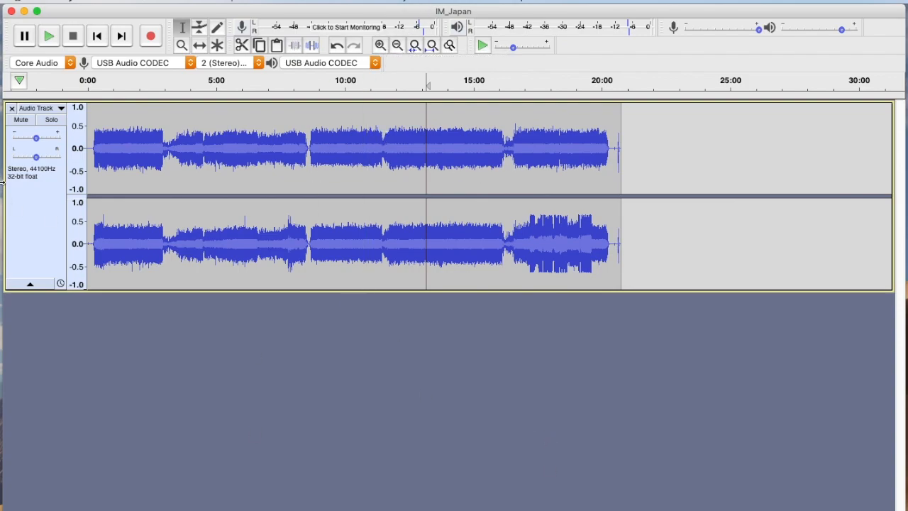
Step: Delete the silent lead-in before the music, then fit the whole recording in view
click(380, 44)
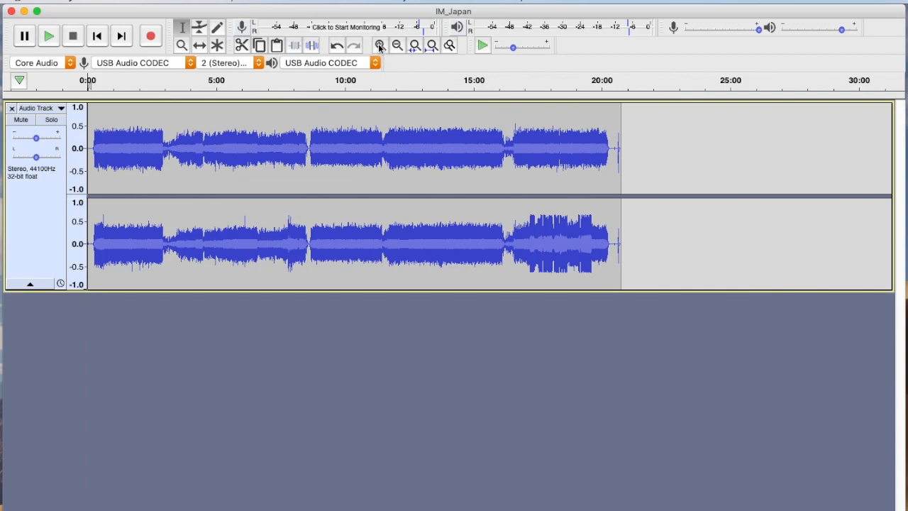
click(378, 45)
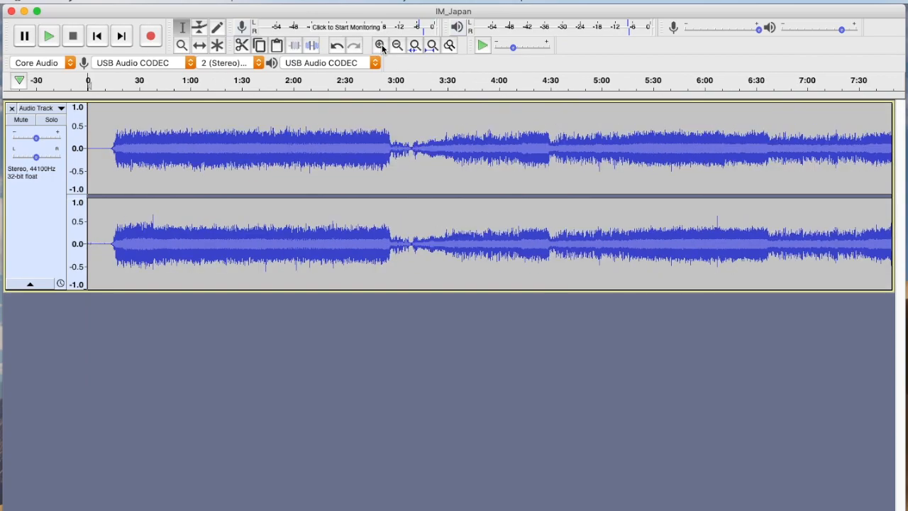
click(380, 44)
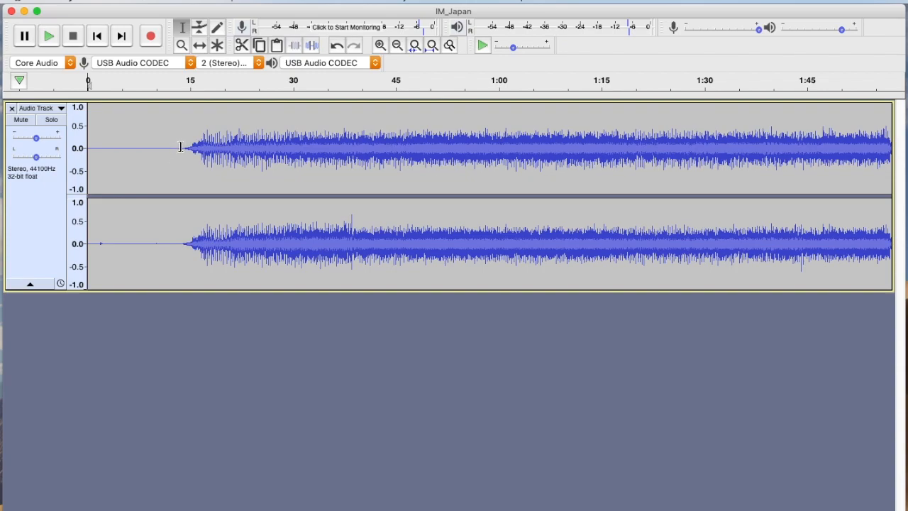
drag(88, 149, 182, 148)
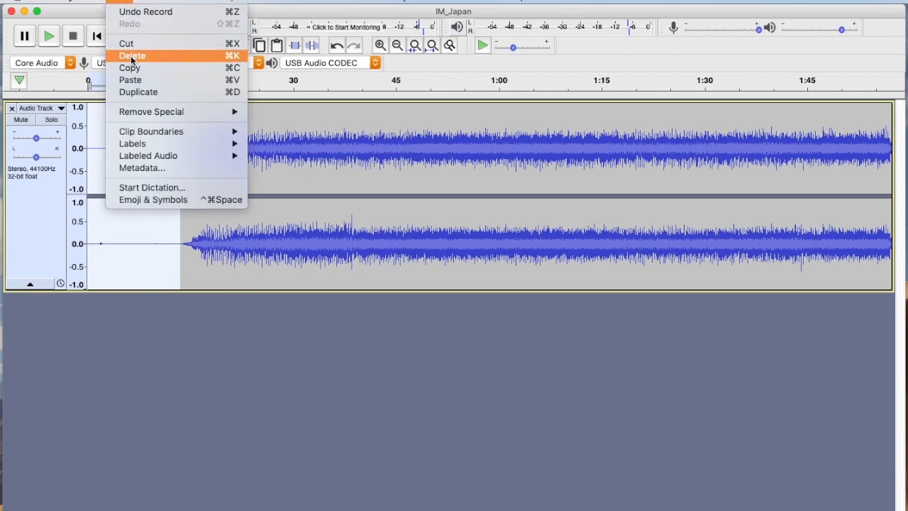
click(132, 56)
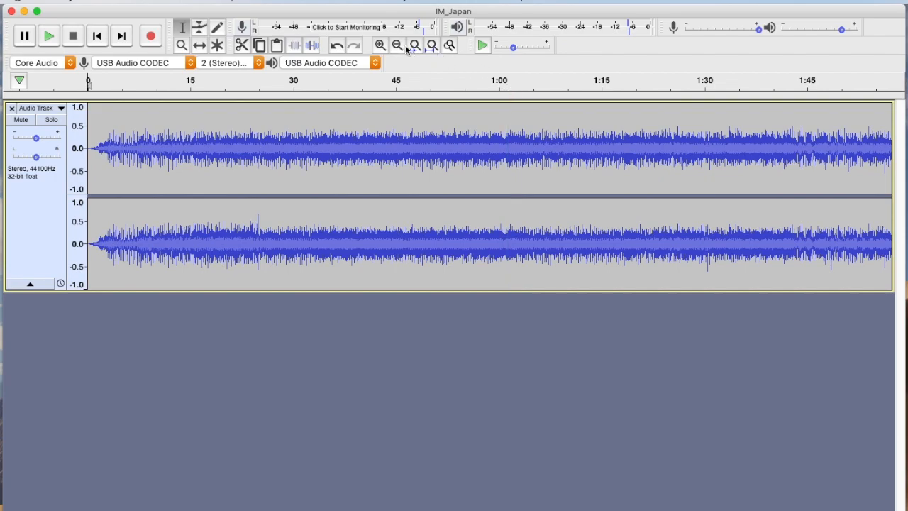
click(397, 45)
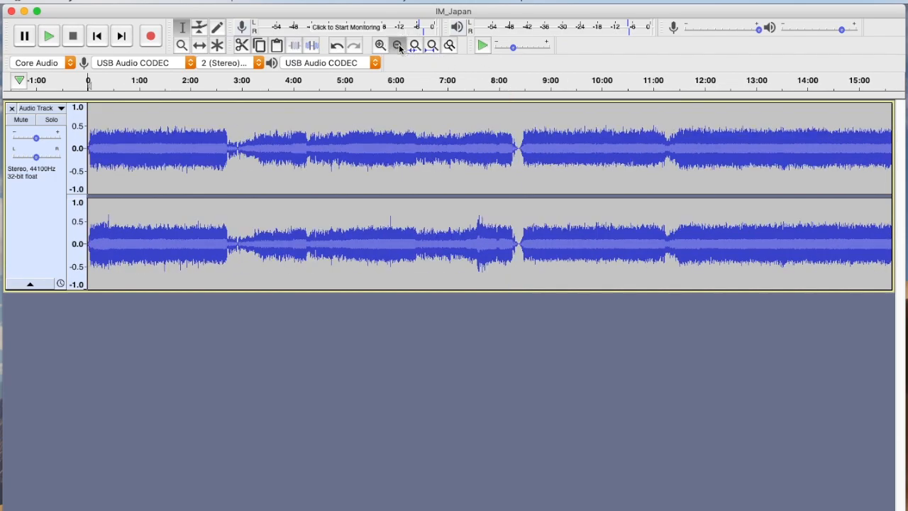
click(397, 44)
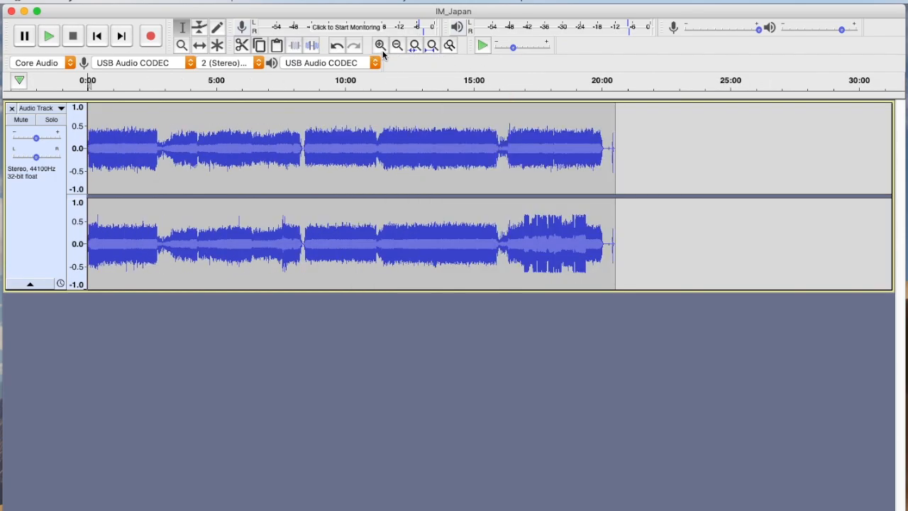
Step: Select the entire recording on both channels via Select > All
click(381, 44)
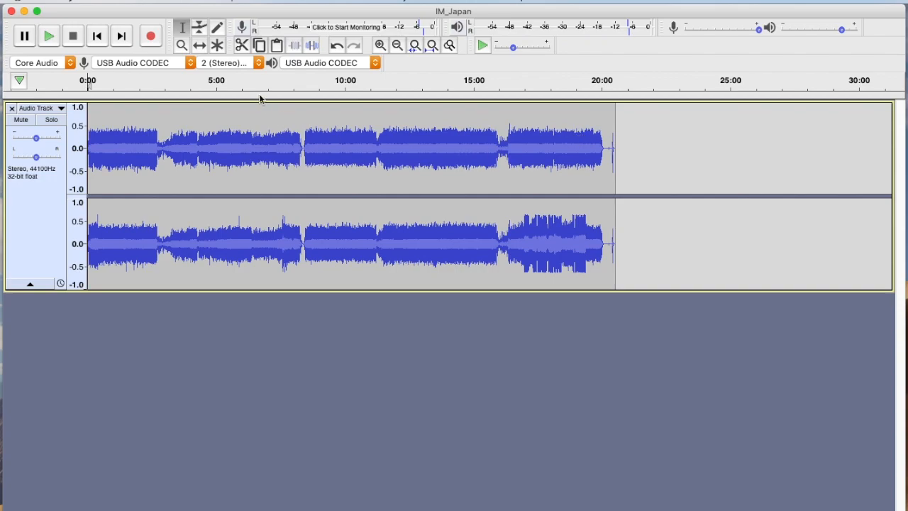
click(128, 11)
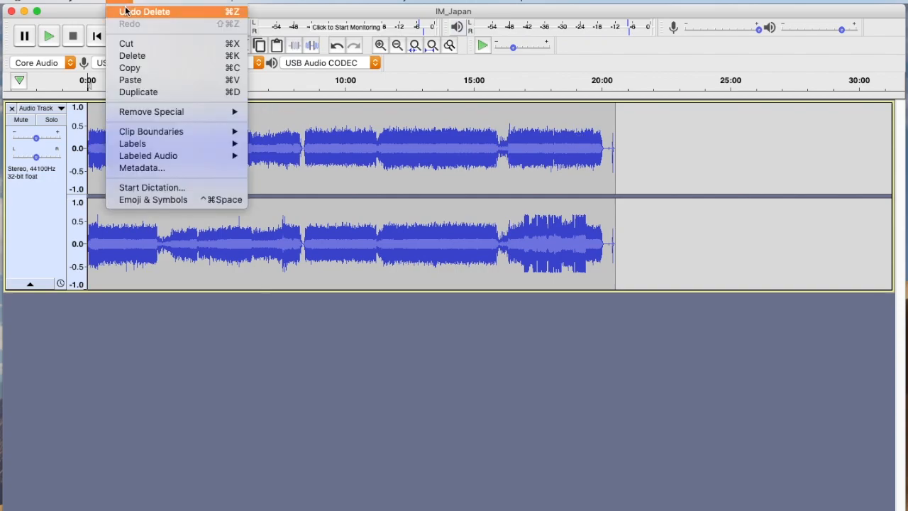
mouse_move(132, 56)
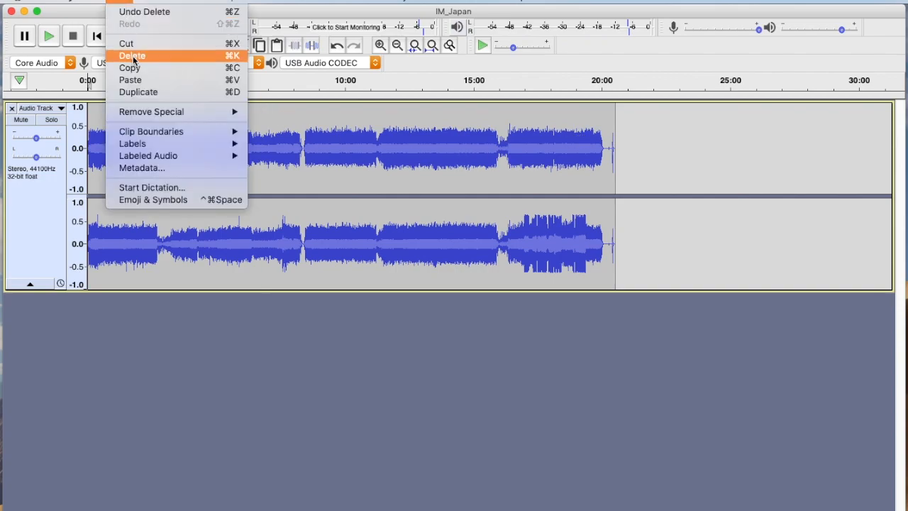
mouse_move(146, 105)
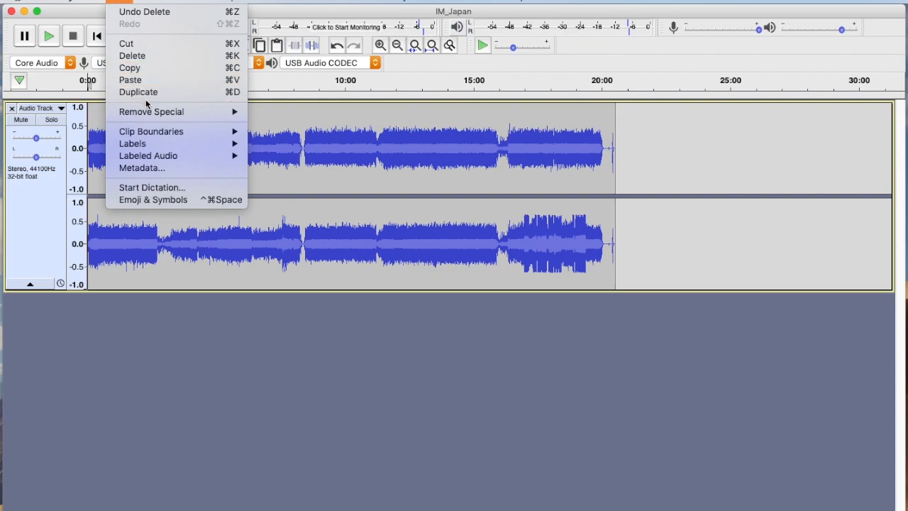
mouse_move(176, 187)
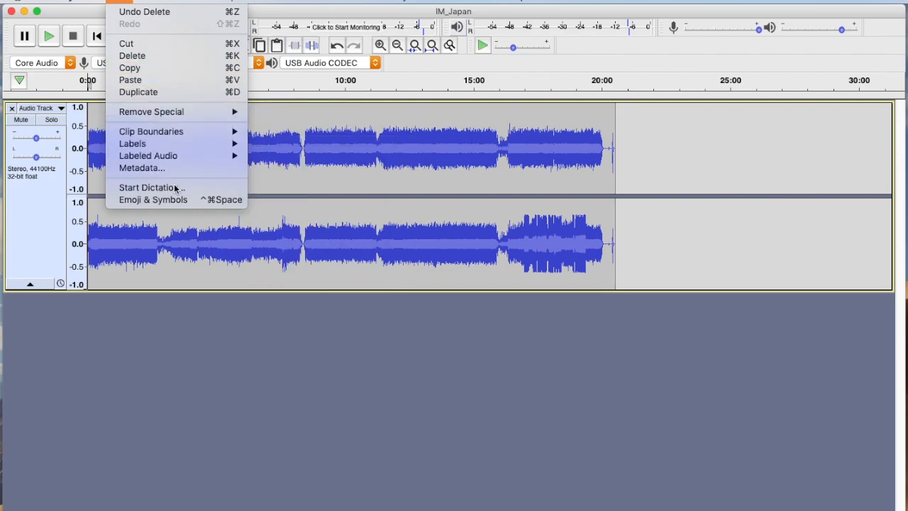
click(171, 3)
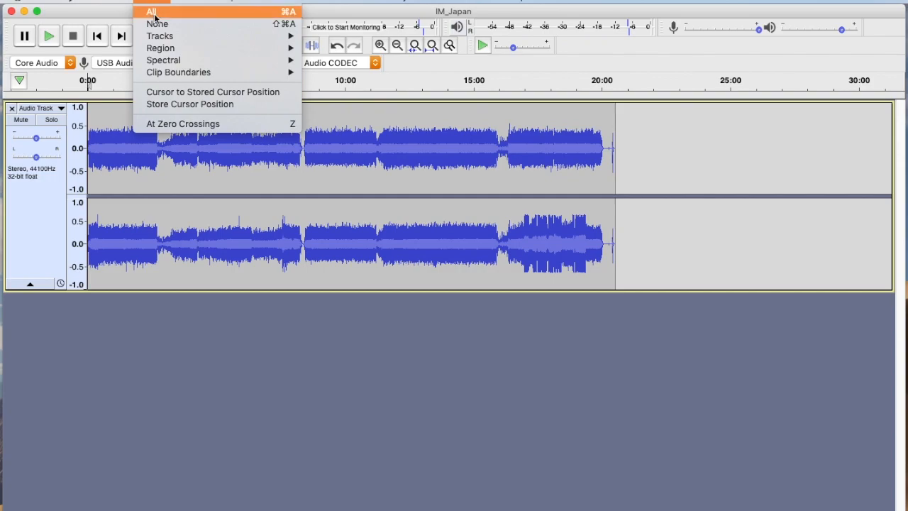
click(150, 11)
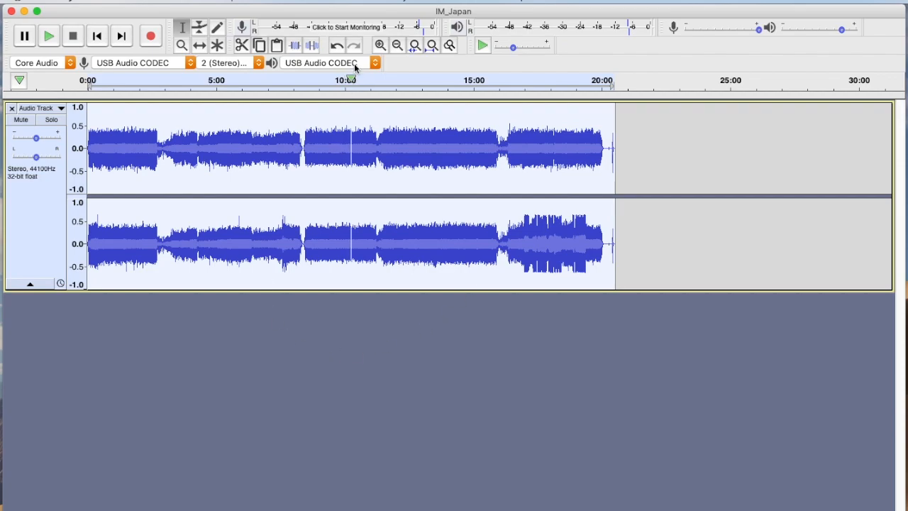
Step: Bring up the Normalize effect settings from the Effect menu
click(386, 4)
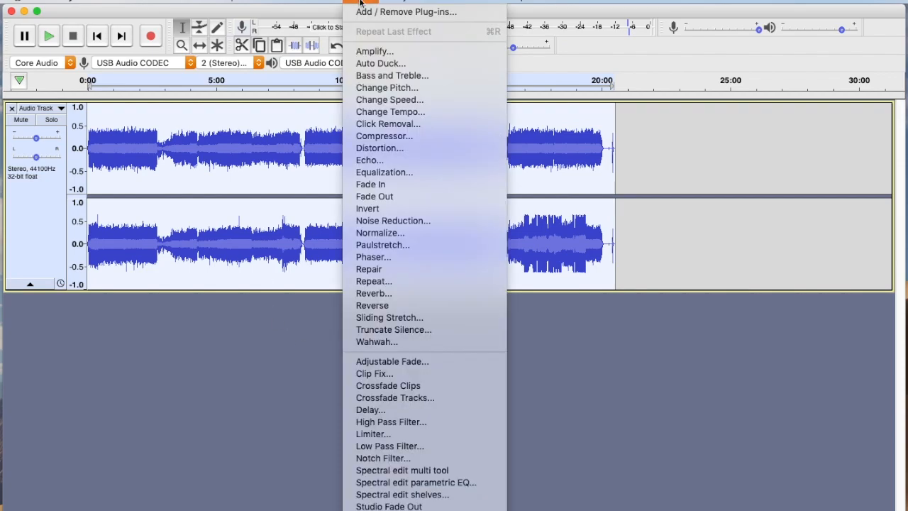
mouse_move(381, 233)
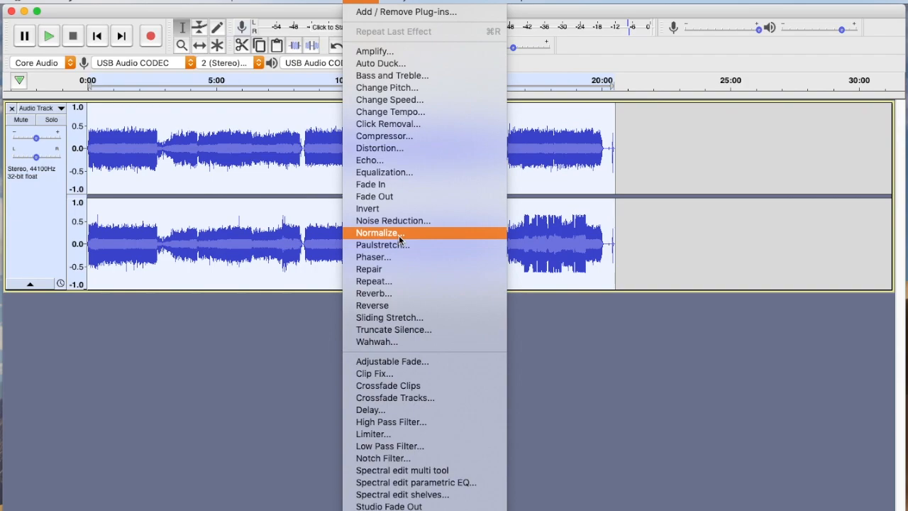
click(377, 232)
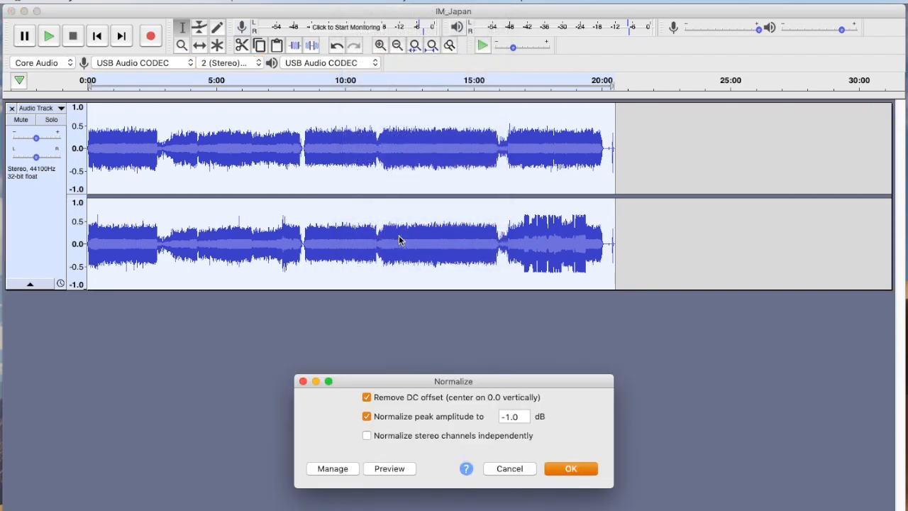
Step: Apply Normalize at -1.0 dB peak with DC offset removed to the whole recording
drag(454, 380, 473, 260)
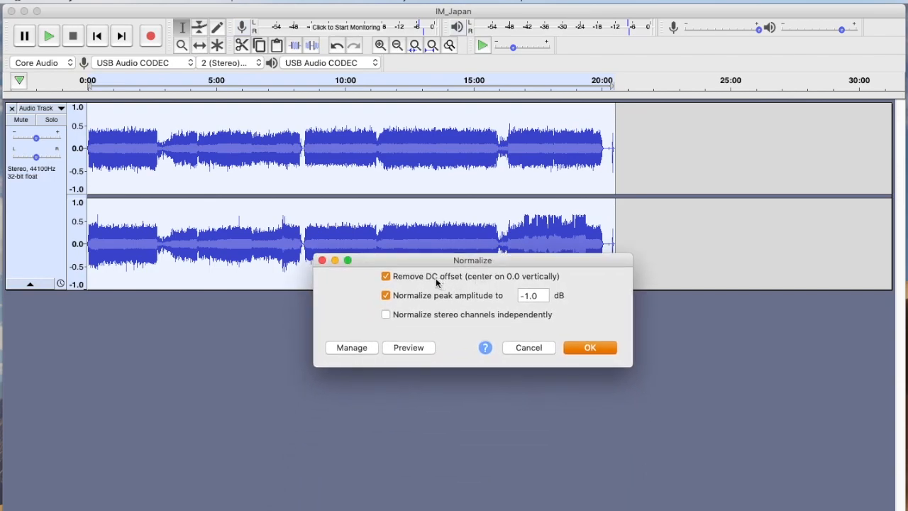
mouse_move(454, 281)
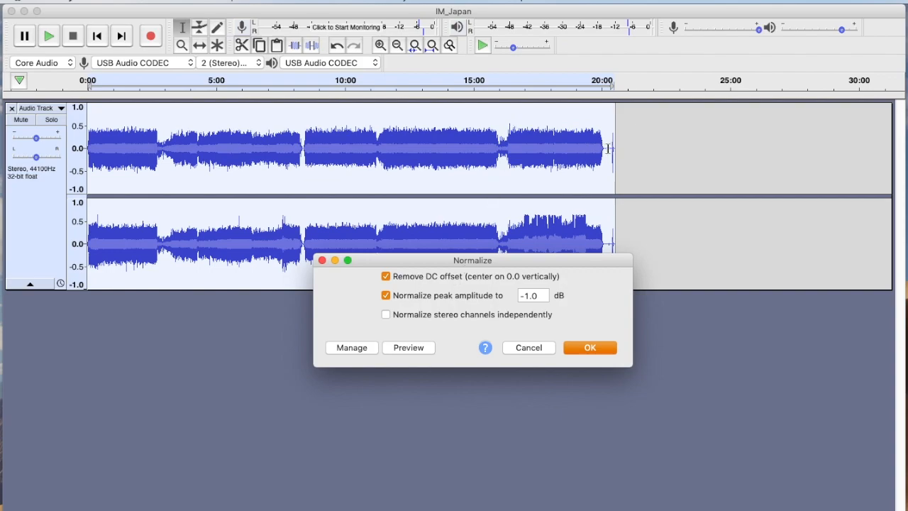
mouse_move(496, 316)
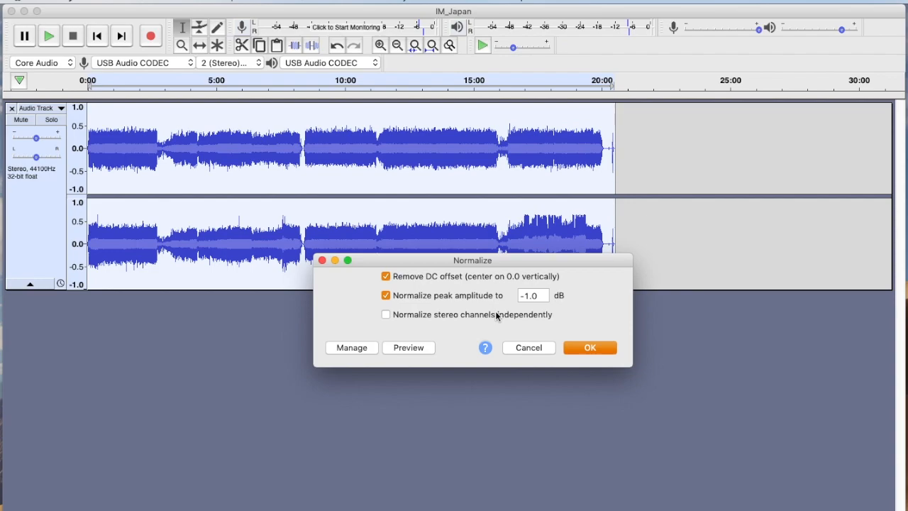
mouse_move(429, 301)
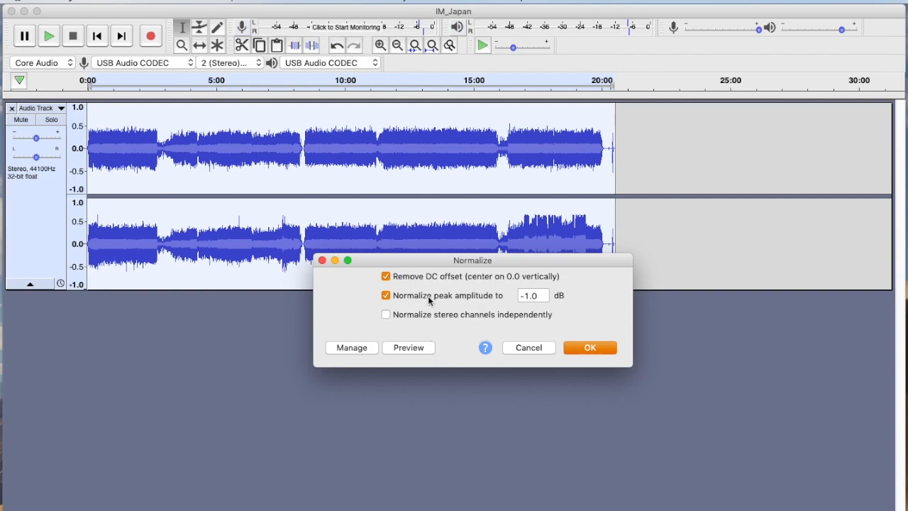
mouse_move(552, 312)
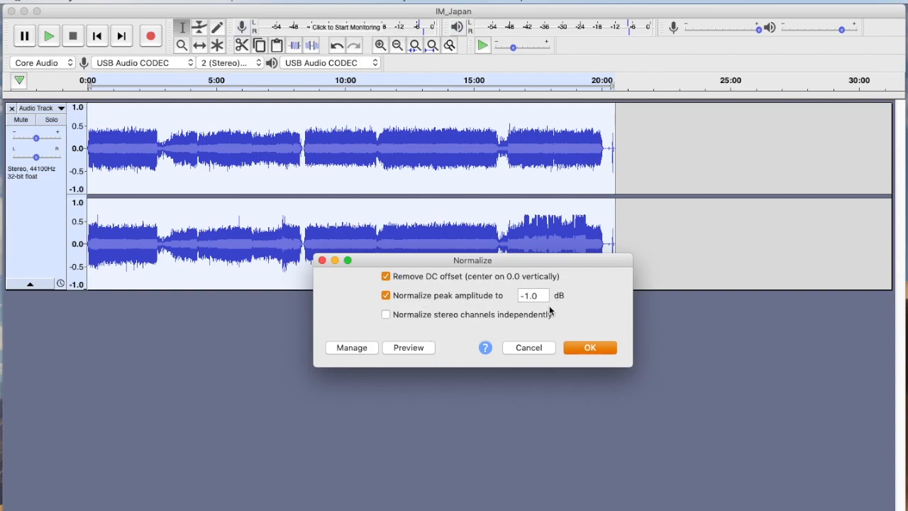
mouse_move(403, 317)
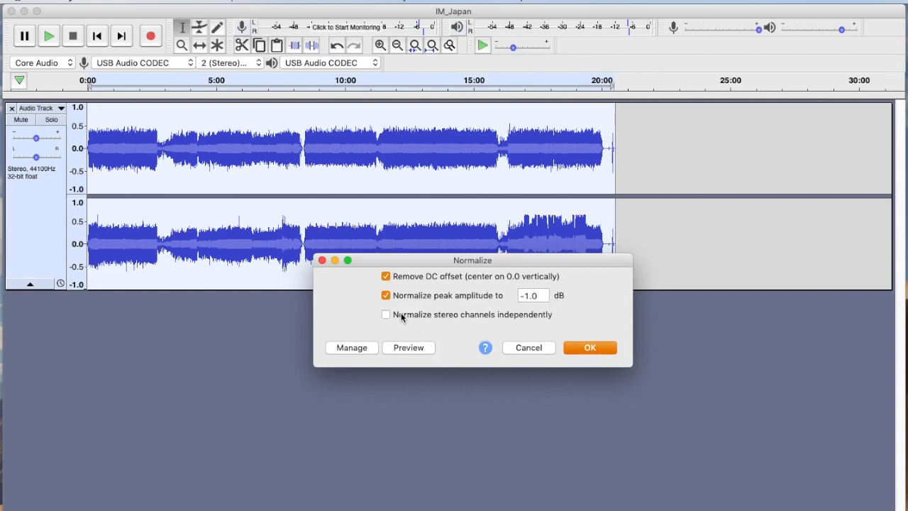
mouse_move(539, 315)
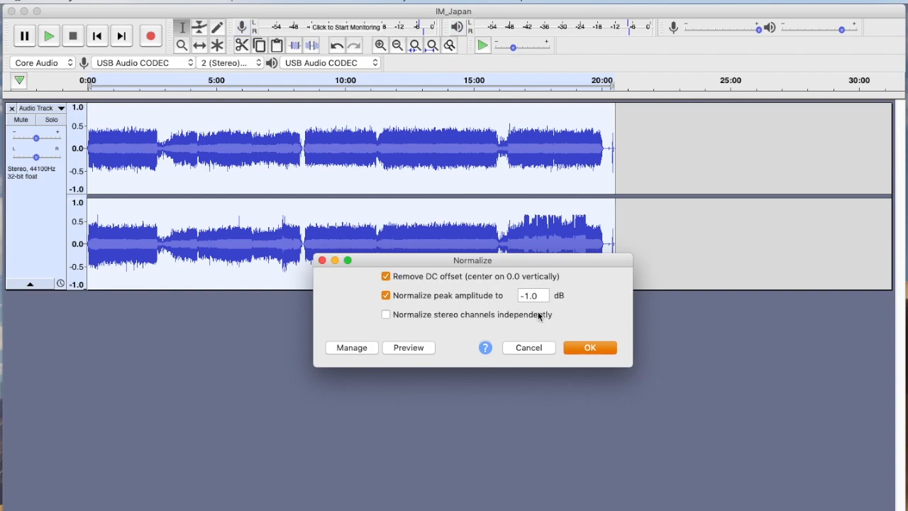
mouse_move(560, 316)
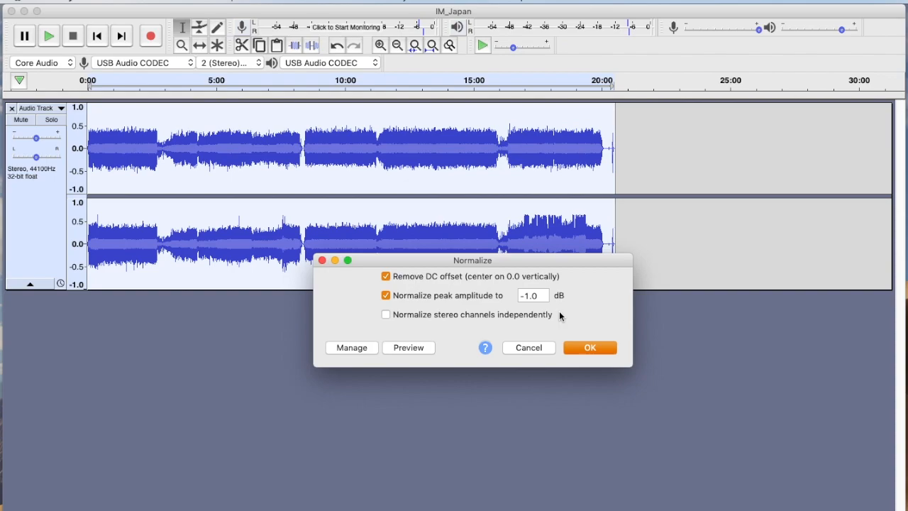
mouse_move(559, 335)
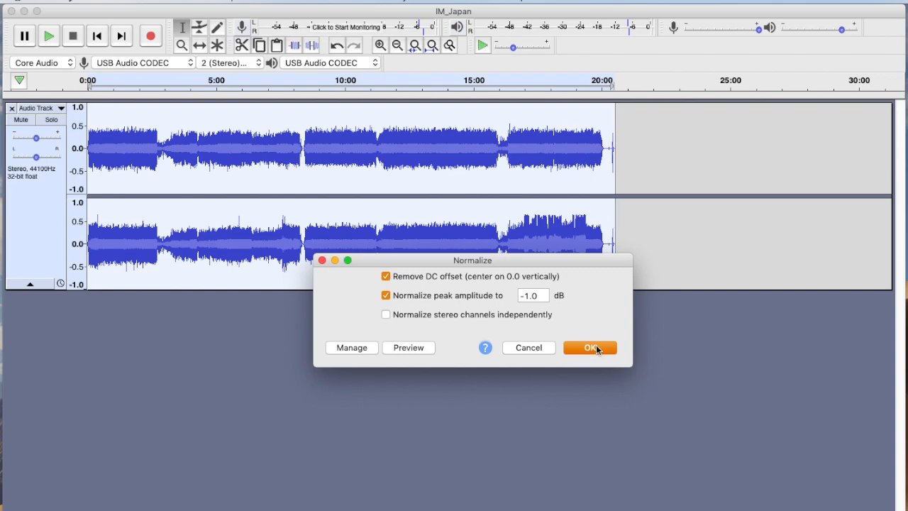
click(590, 348)
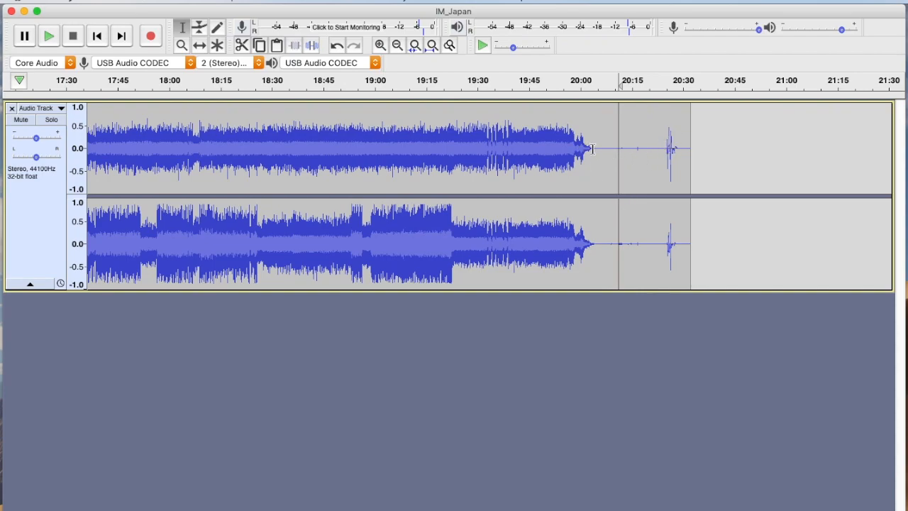
drag(590, 149, 624, 149)
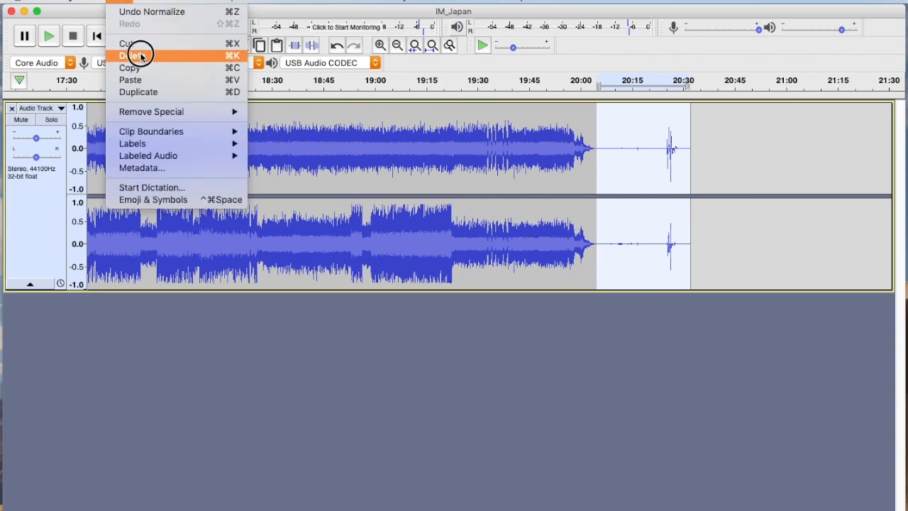
click(131, 55)
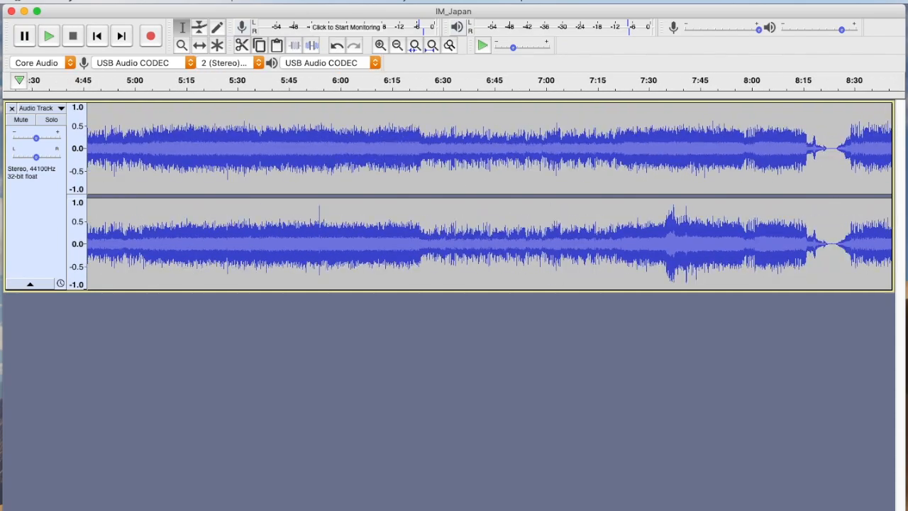
click(397, 44)
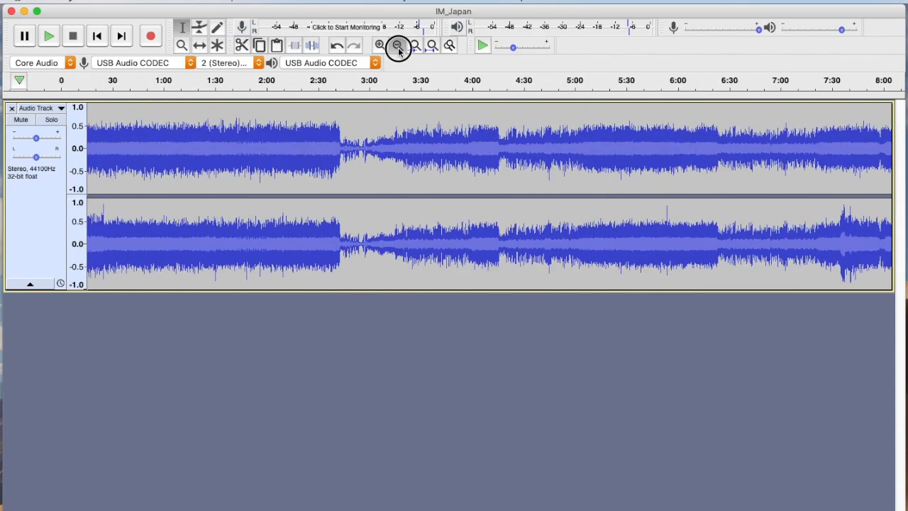
click(397, 44)
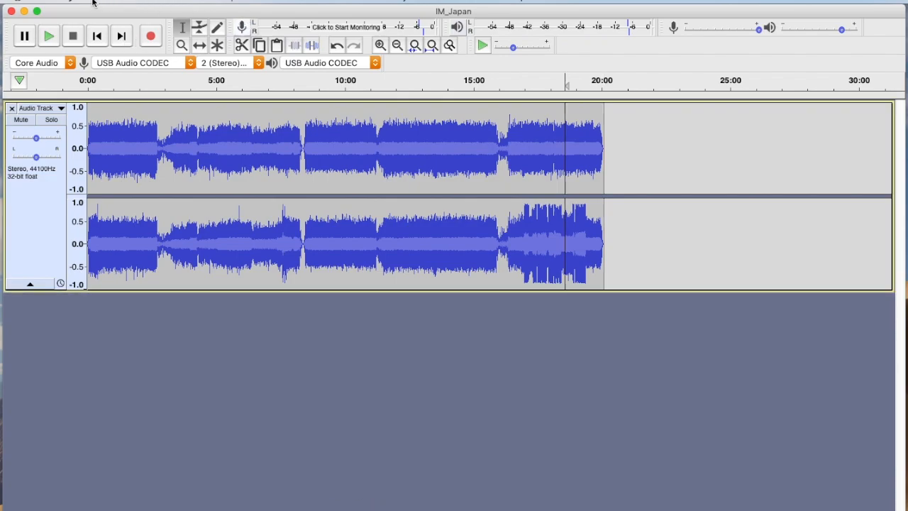
Step: Bring up the Export as WAV dialog for the IM_Japan recording
click(92, 5)
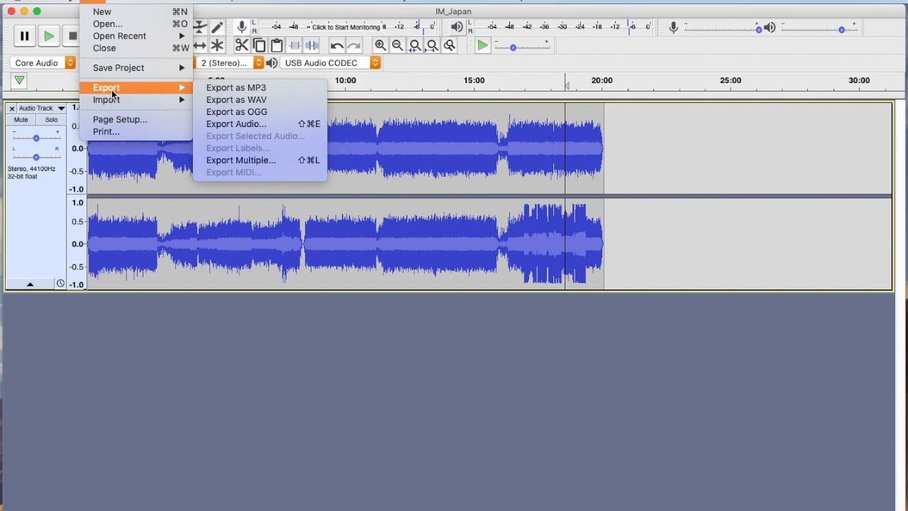
mouse_move(235, 99)
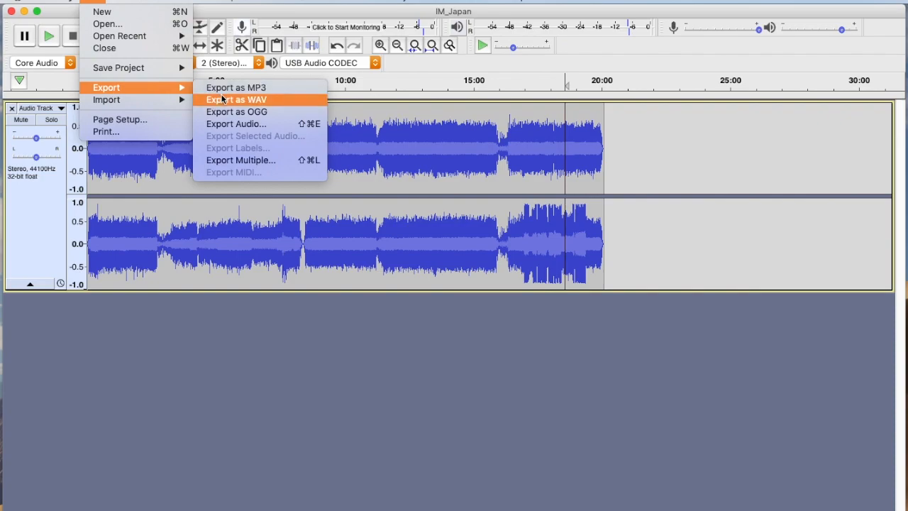
click(235, 99)
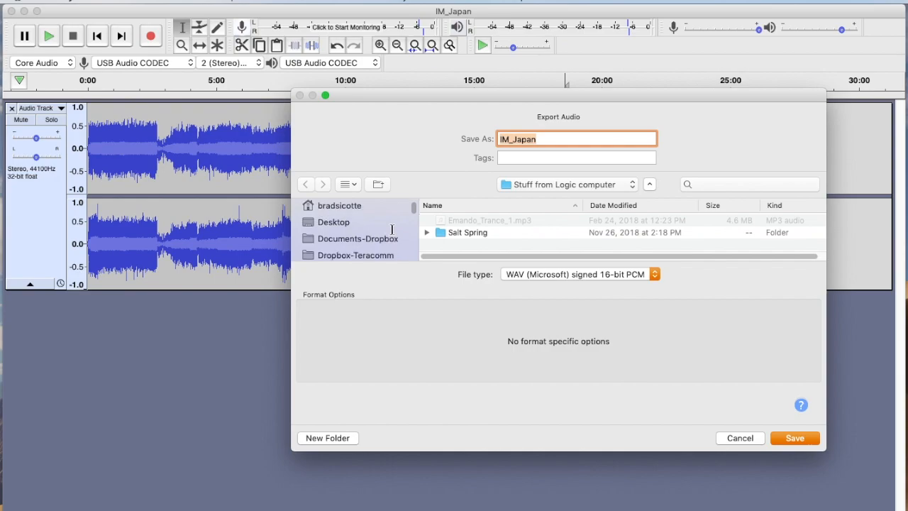
Step: Browse into the 3_TB_WD drive and reveal the movies folder contents
scroll(down, 3)
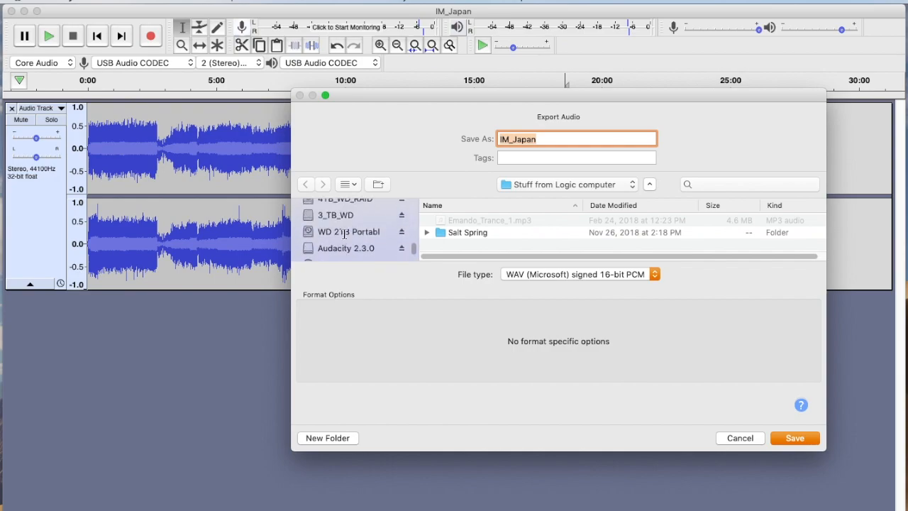
click(334, 215)
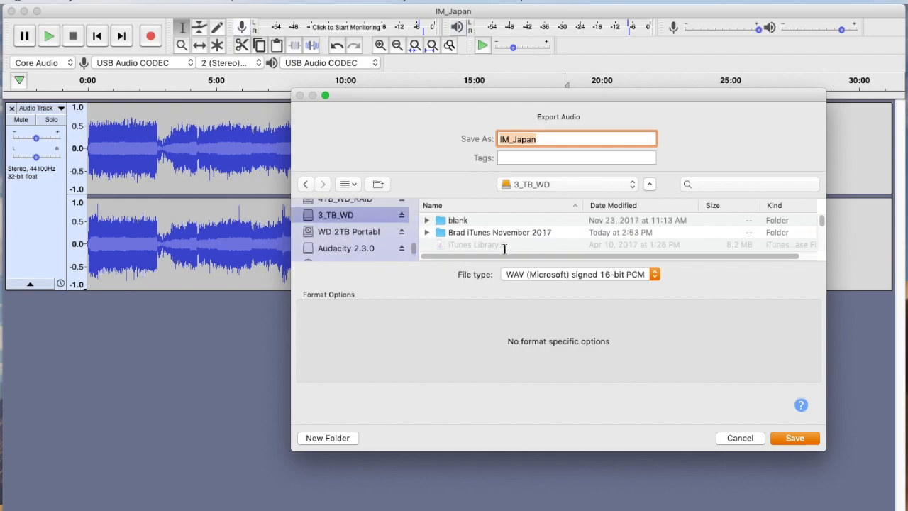
mouse_move(659, 217)
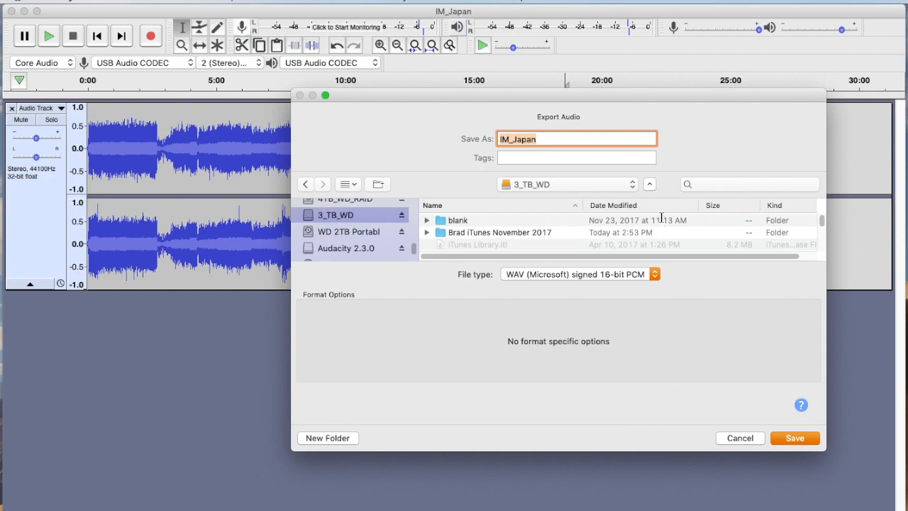
scroll(down, 3)
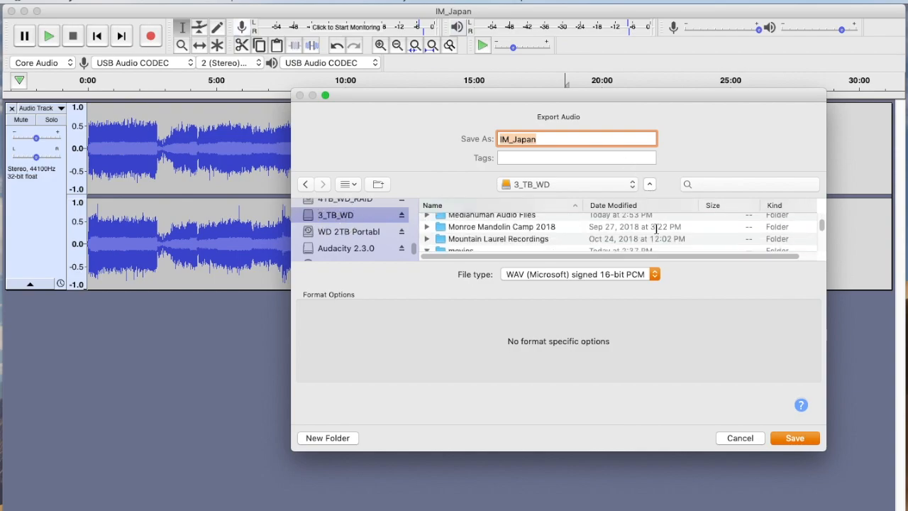
scroll(down, 3)
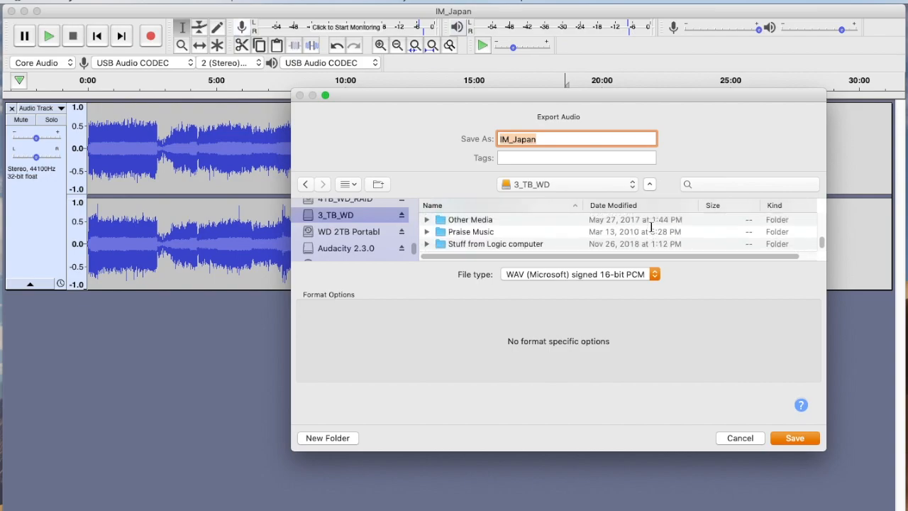
scroll(down, 3)
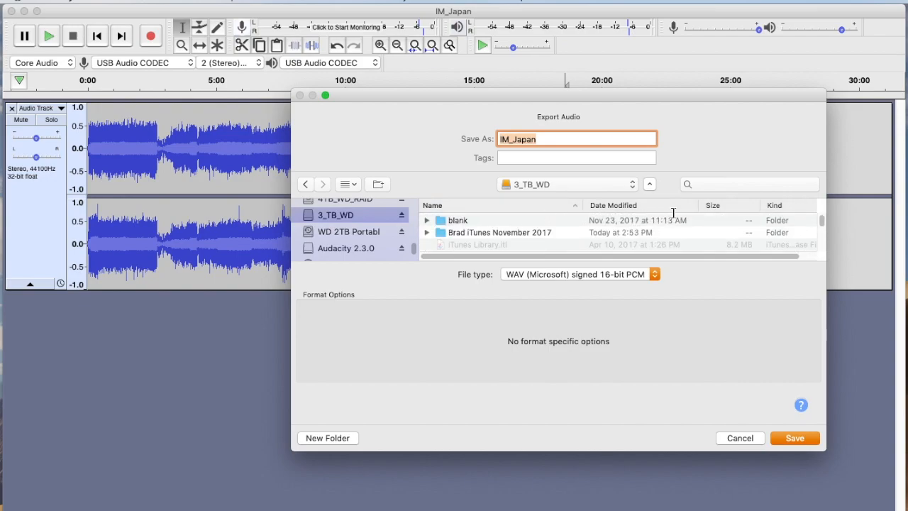
scroll(down, 3)
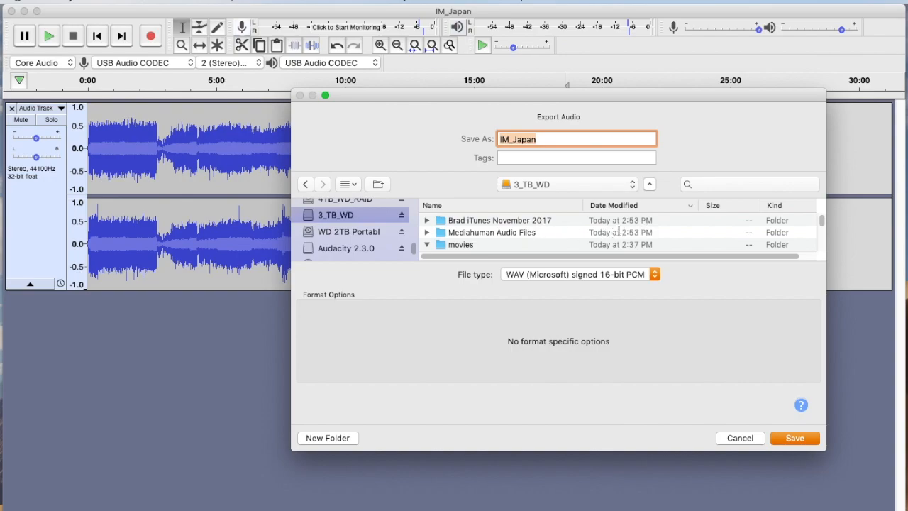
click(427, 244)
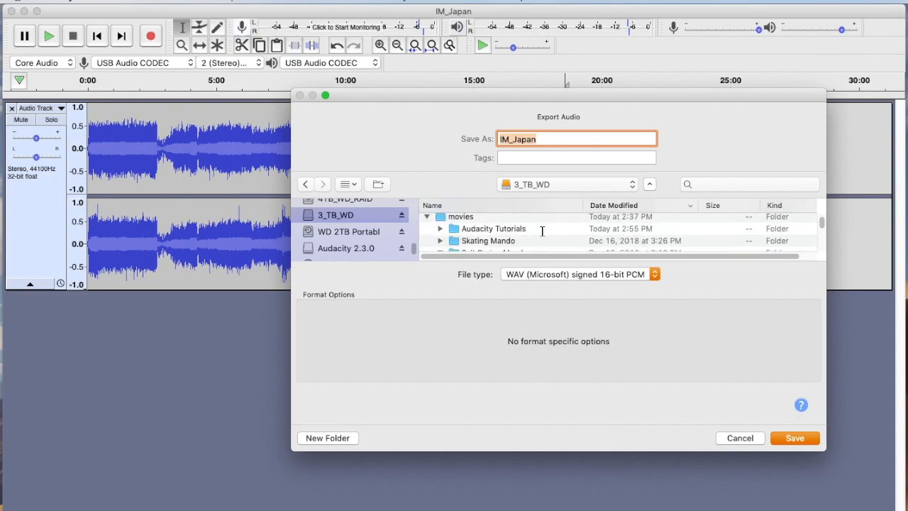
Step: Enter Audacity Tutorials > IM_Japan_data and save the IM_Japan WAV there
double_click(493, 228)
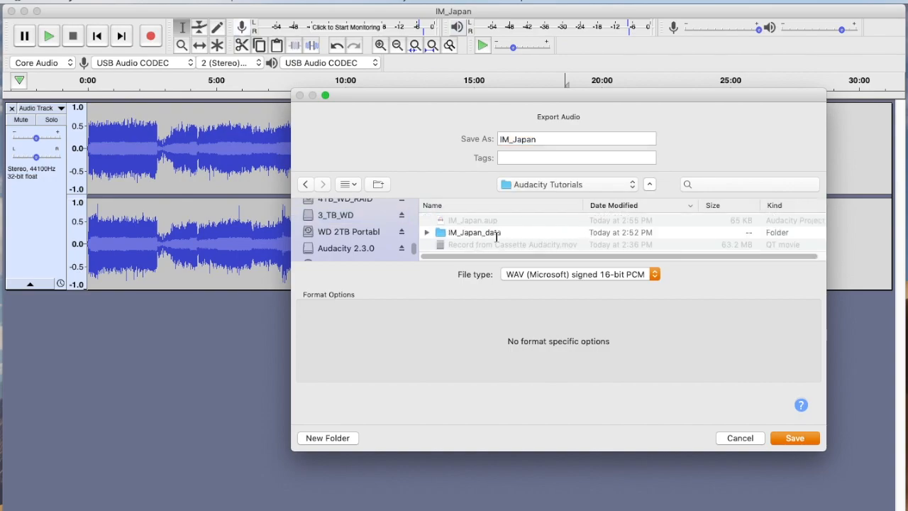
double_click(473, 232)
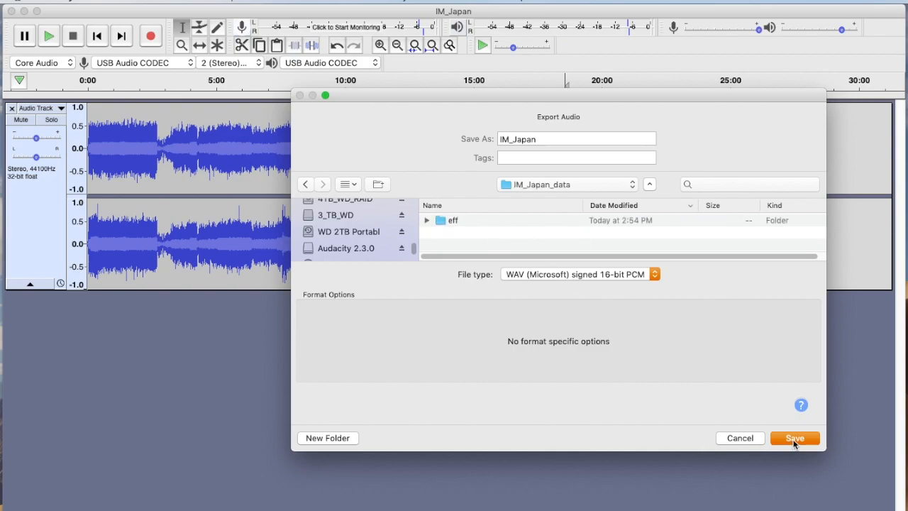
click(794, 437)
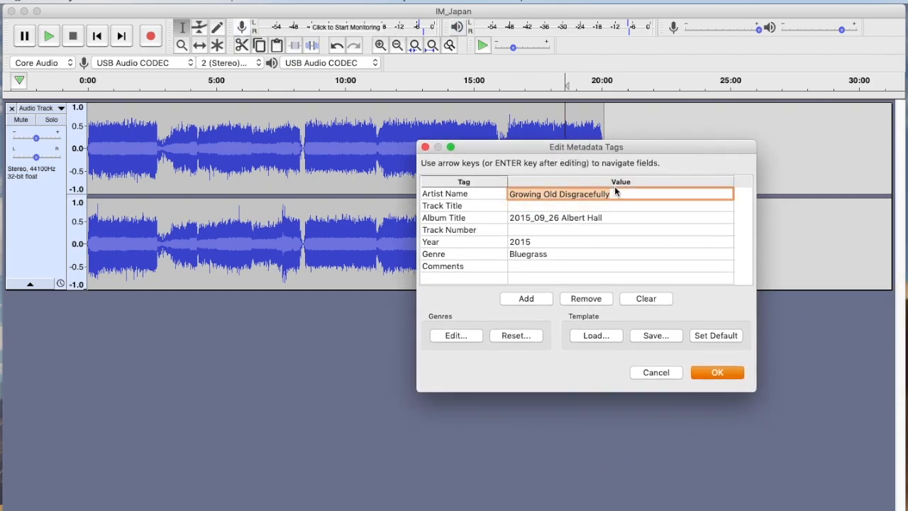
Step: Tag the artist as Iron Maiden and the album as Maiden Japan EP
text(Iron Maiden)
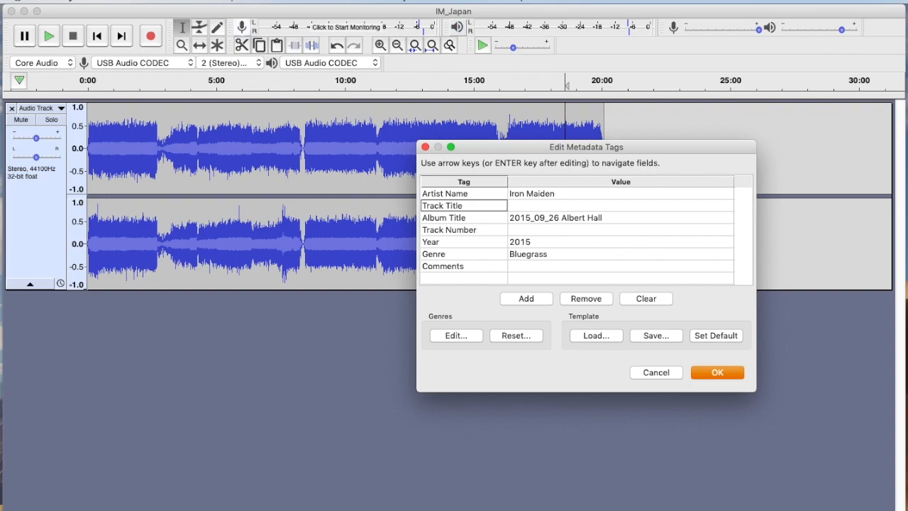
click(443, 217)
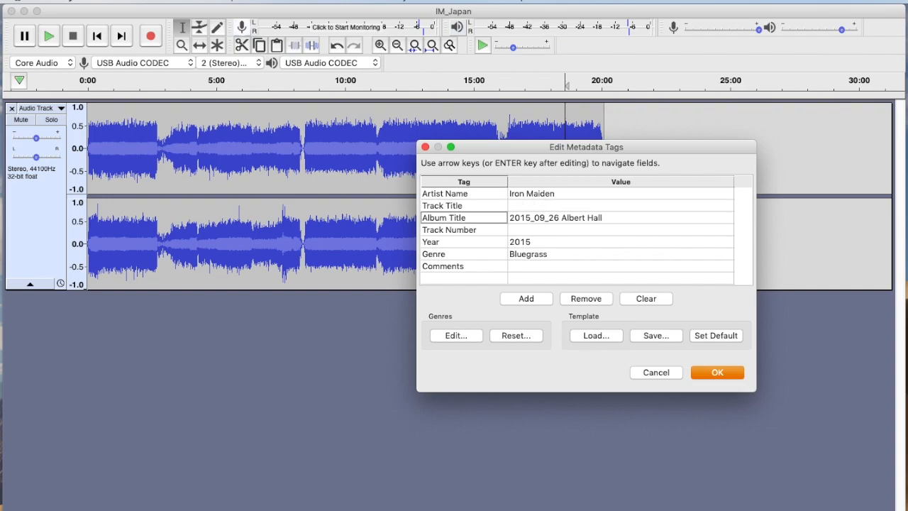
text(Maiden Japan EP)
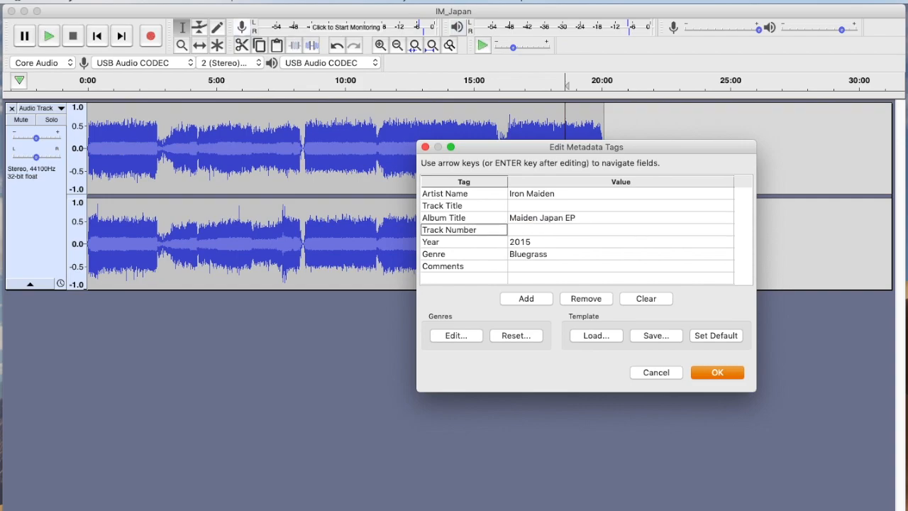
Step: Tag year 1981 and genre Heavy Metal, then confirm to finish the export
click(619, 241)
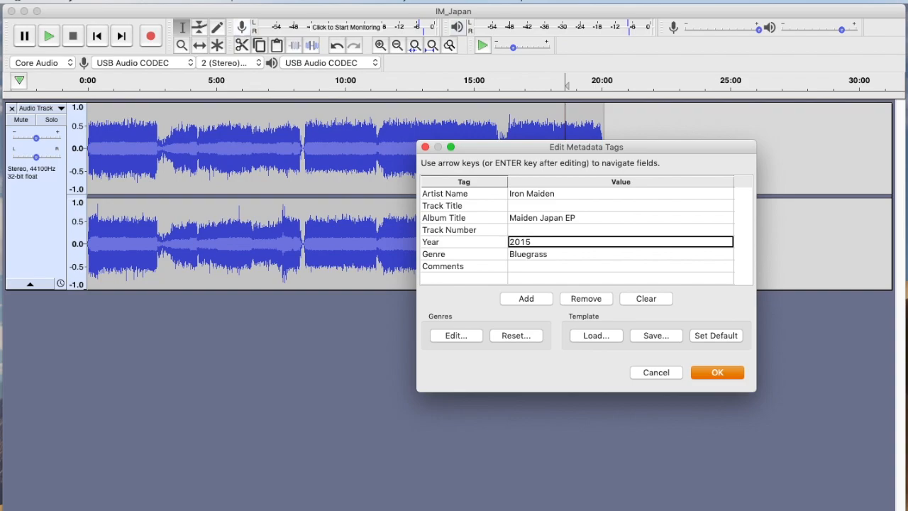
text(19)
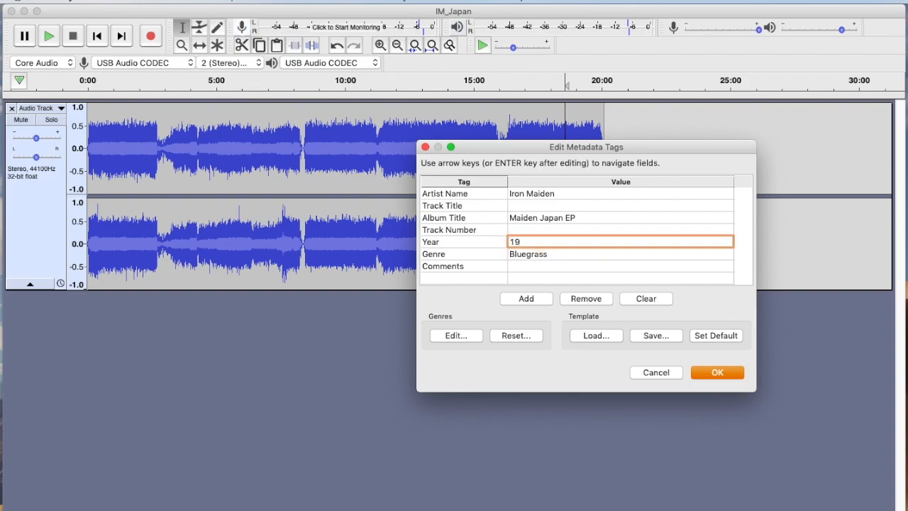
text(81)
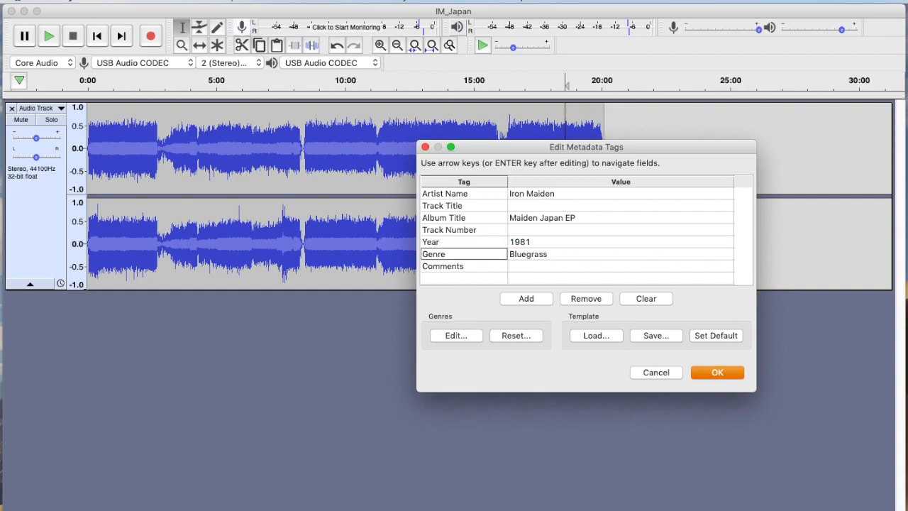
click(621, 254)
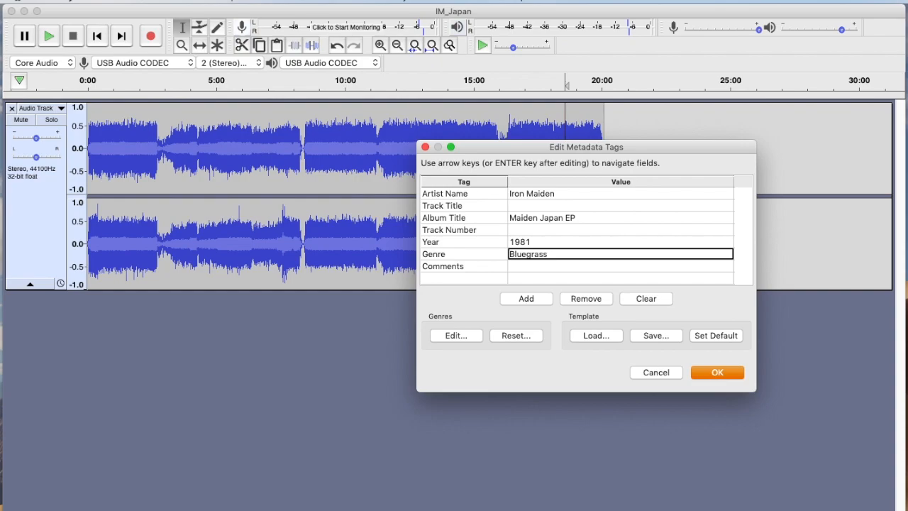
text(Heav)
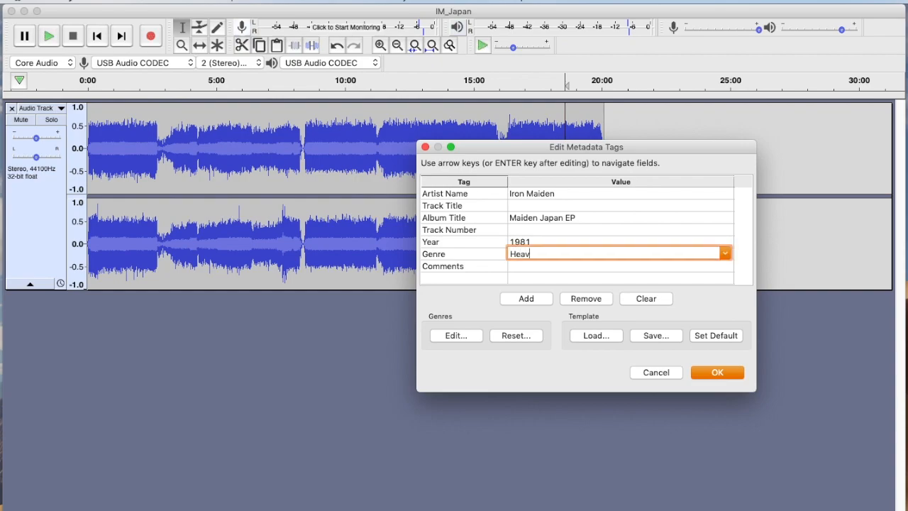
text(y Metal)
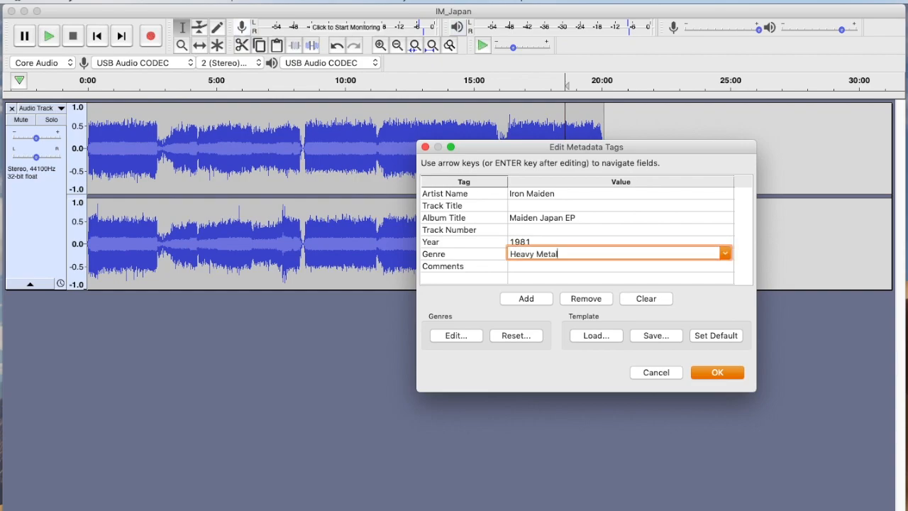
click(717, 372)
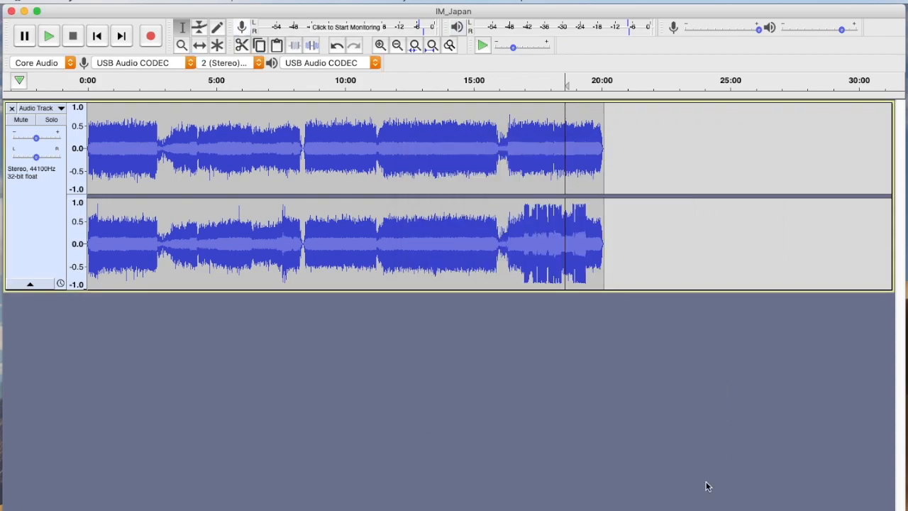